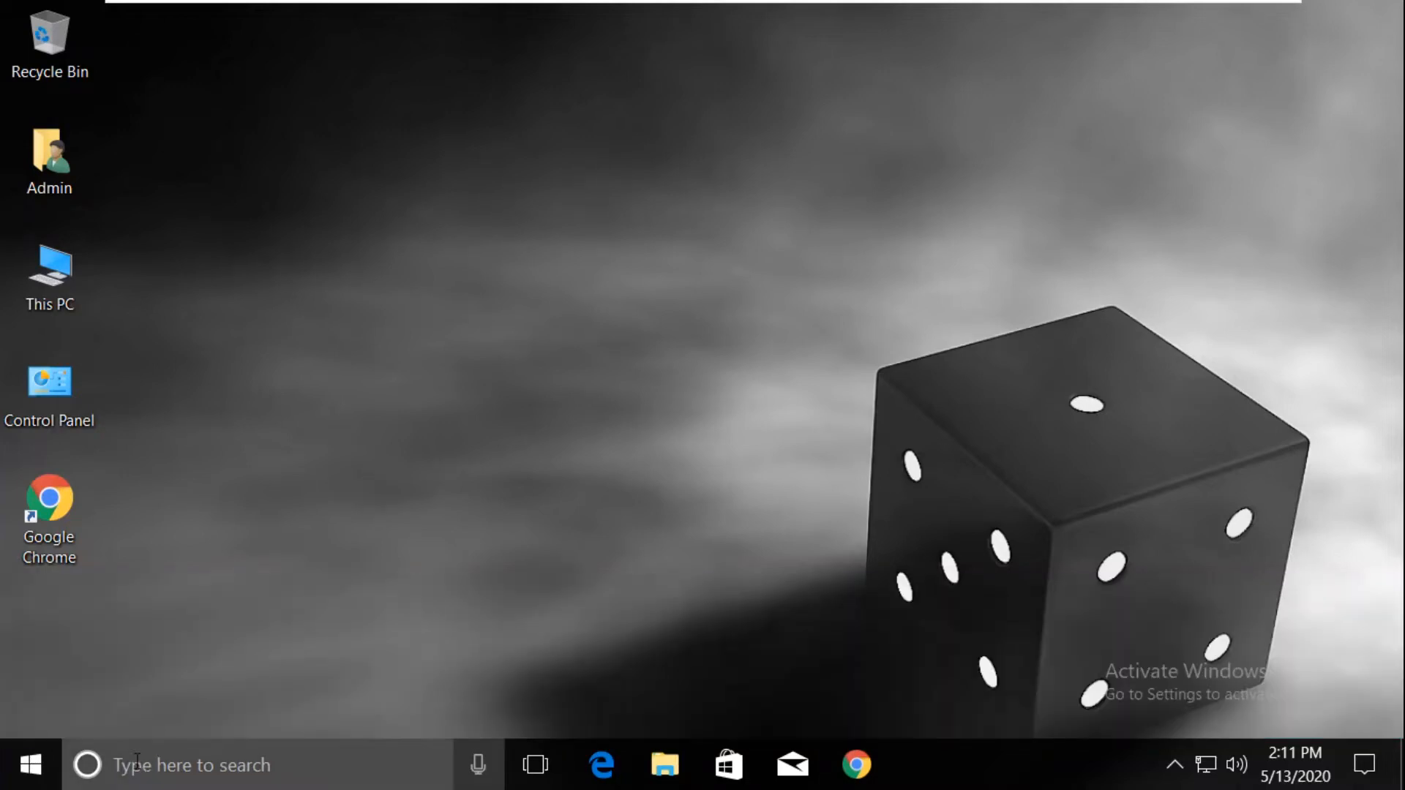
- Search 'service' from the taskbar and launch the Services app from Best match
type("services")
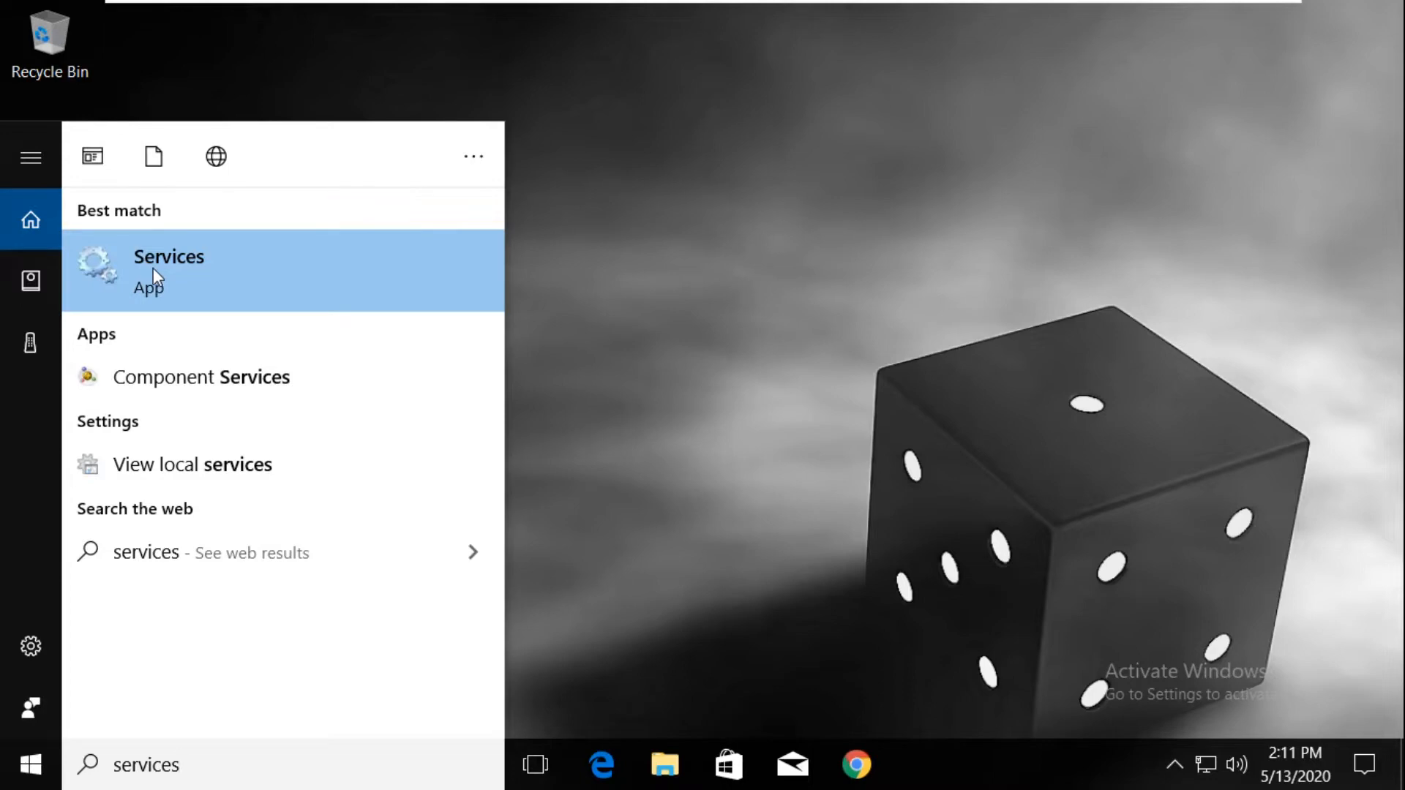
left_click(168, 258)
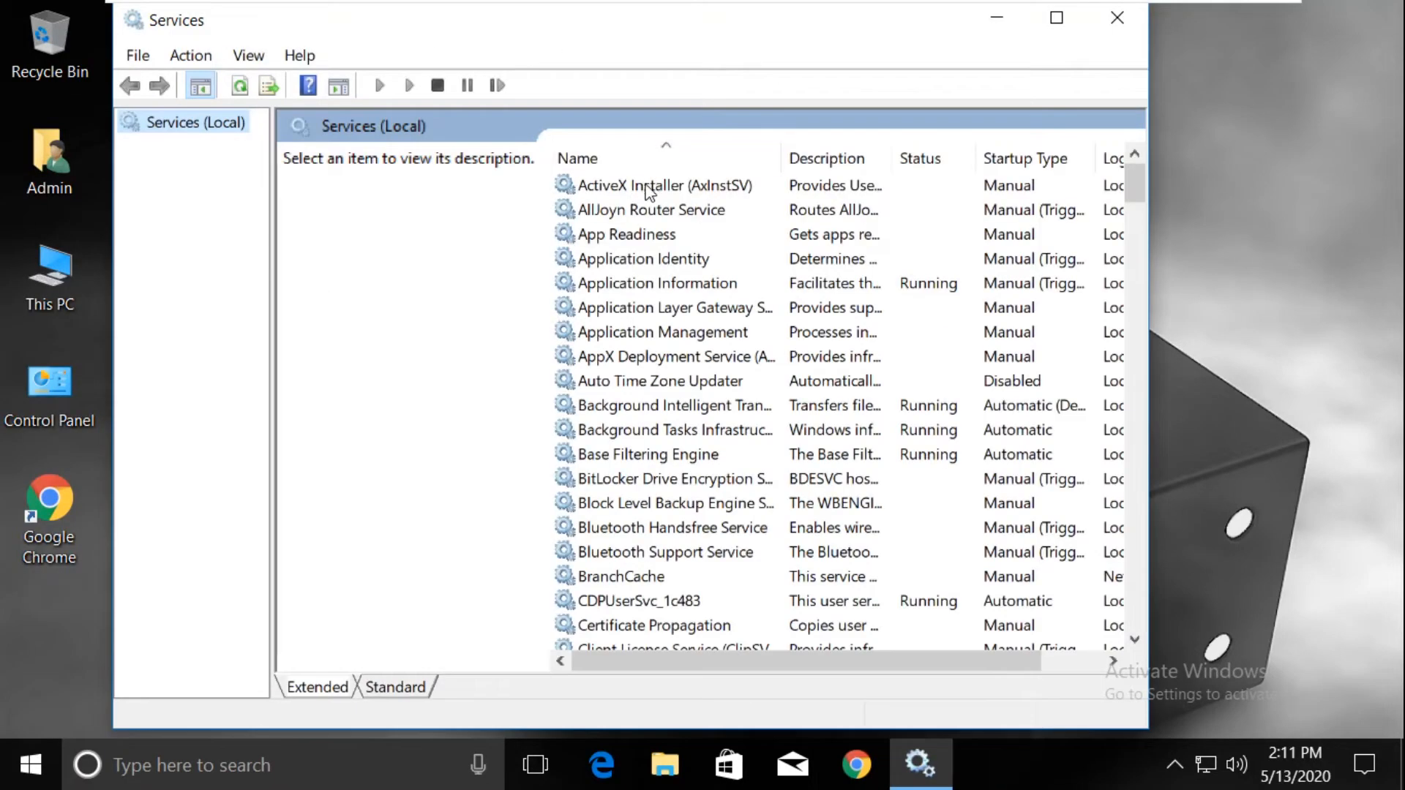
- Set ActiveX Installer to Automatic startup, start it, confirm with OK and close Services
left_click(661, 184)
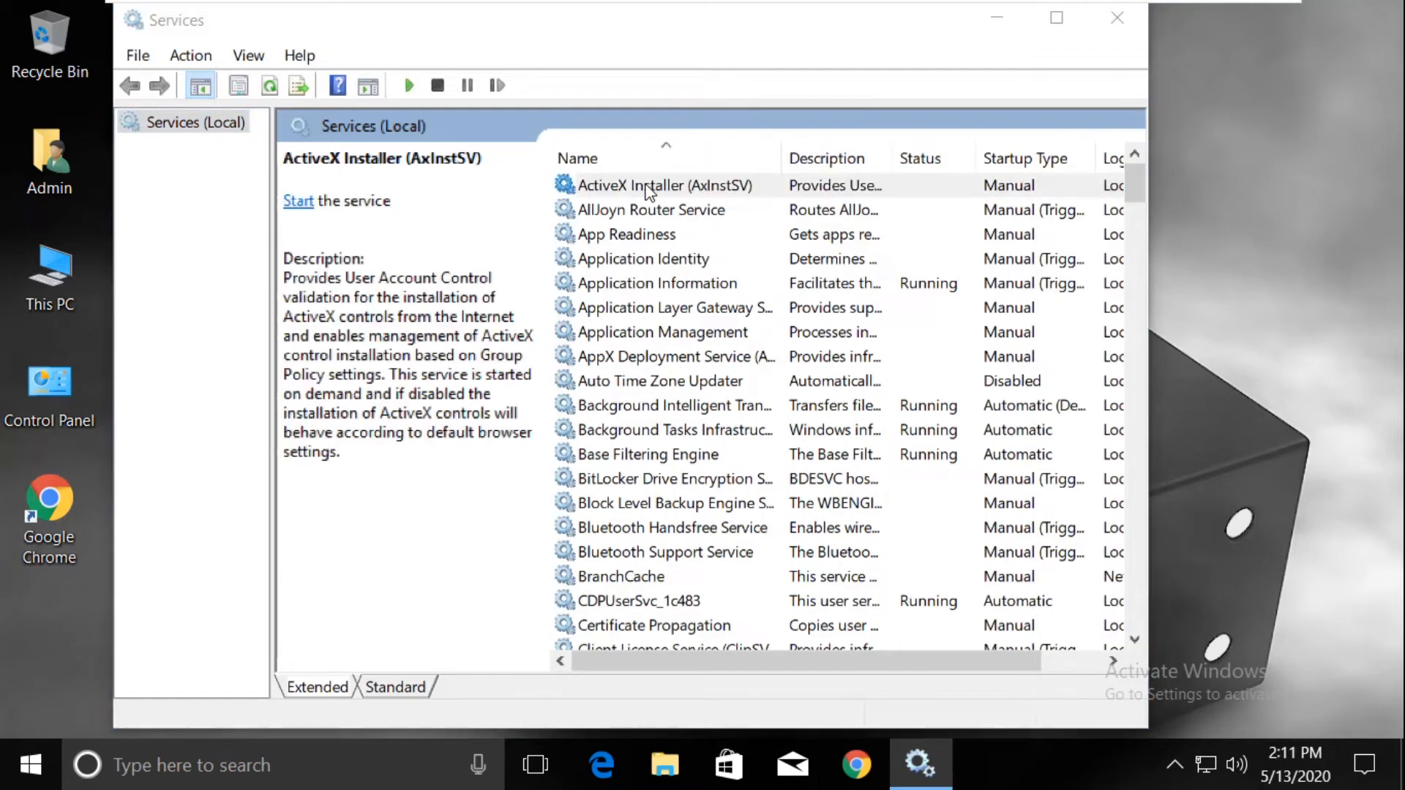
double_click(662, 184)
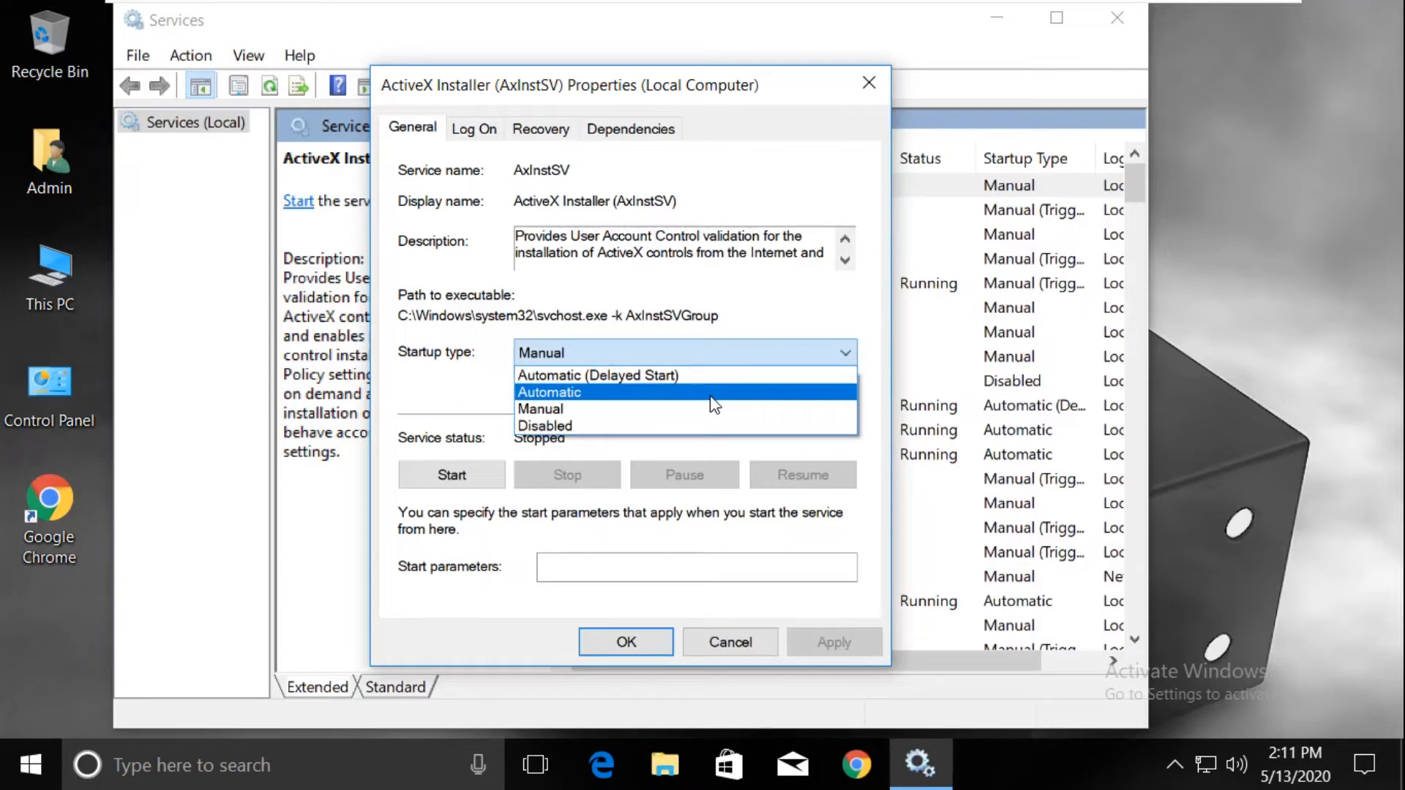
left_click(549, 392)
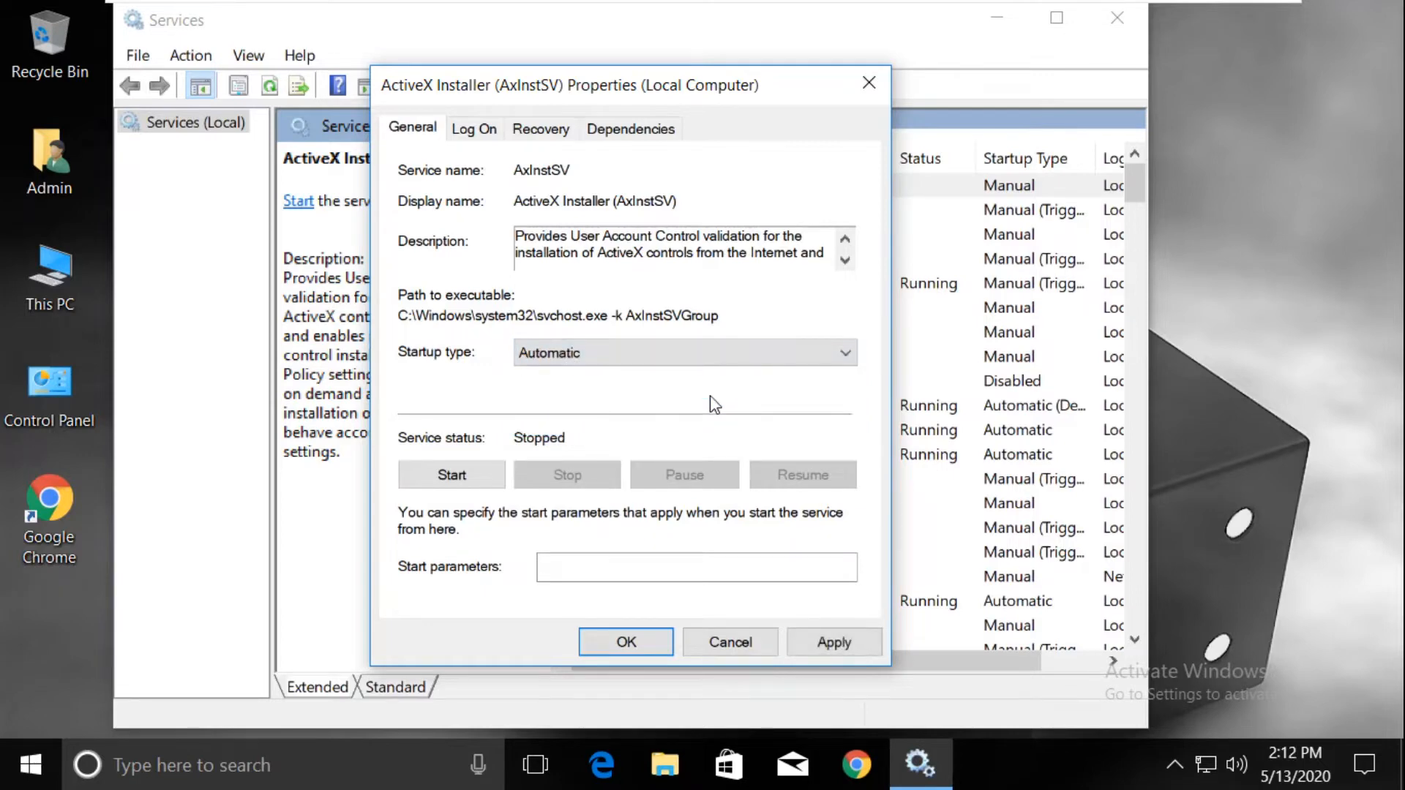
left_click(452, 474)
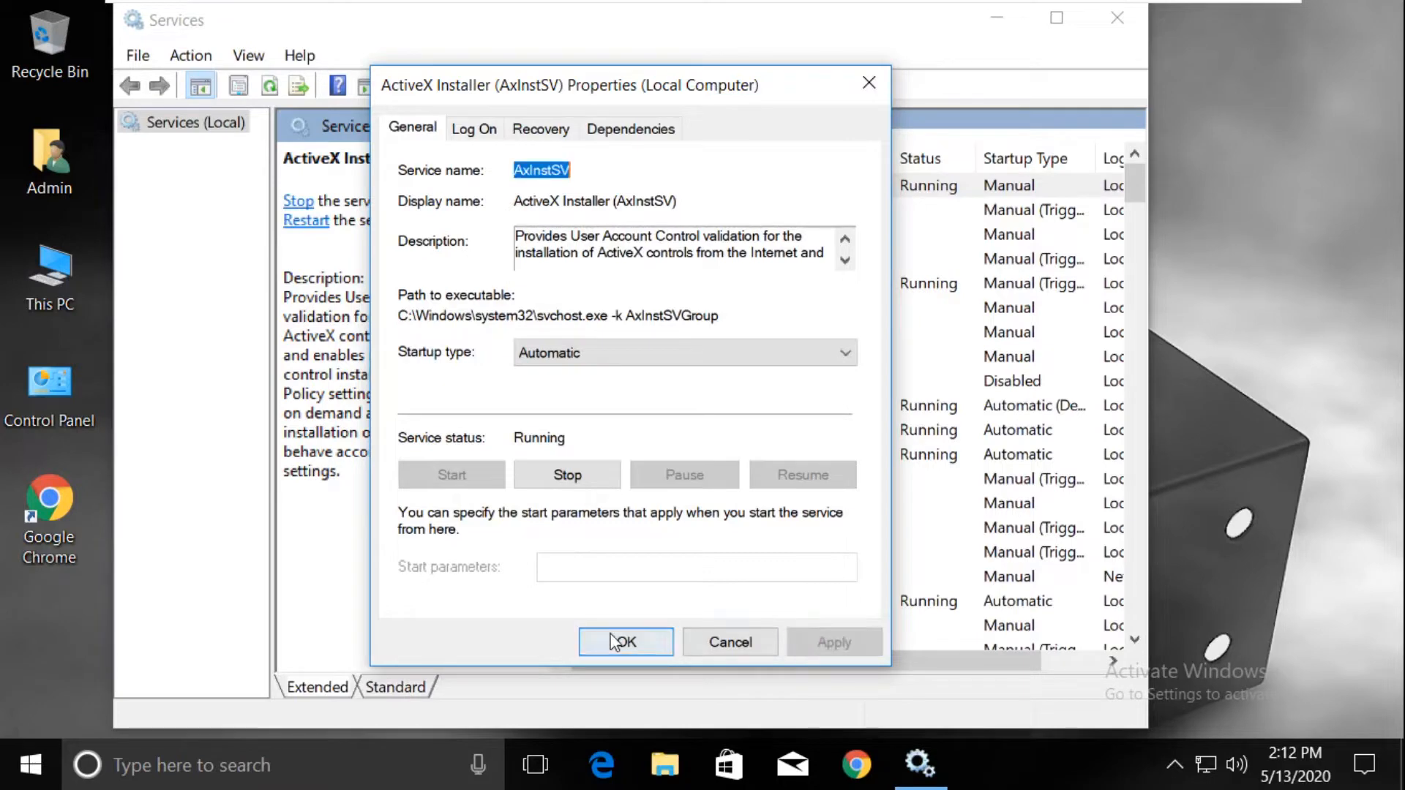
left_click(625, 642)
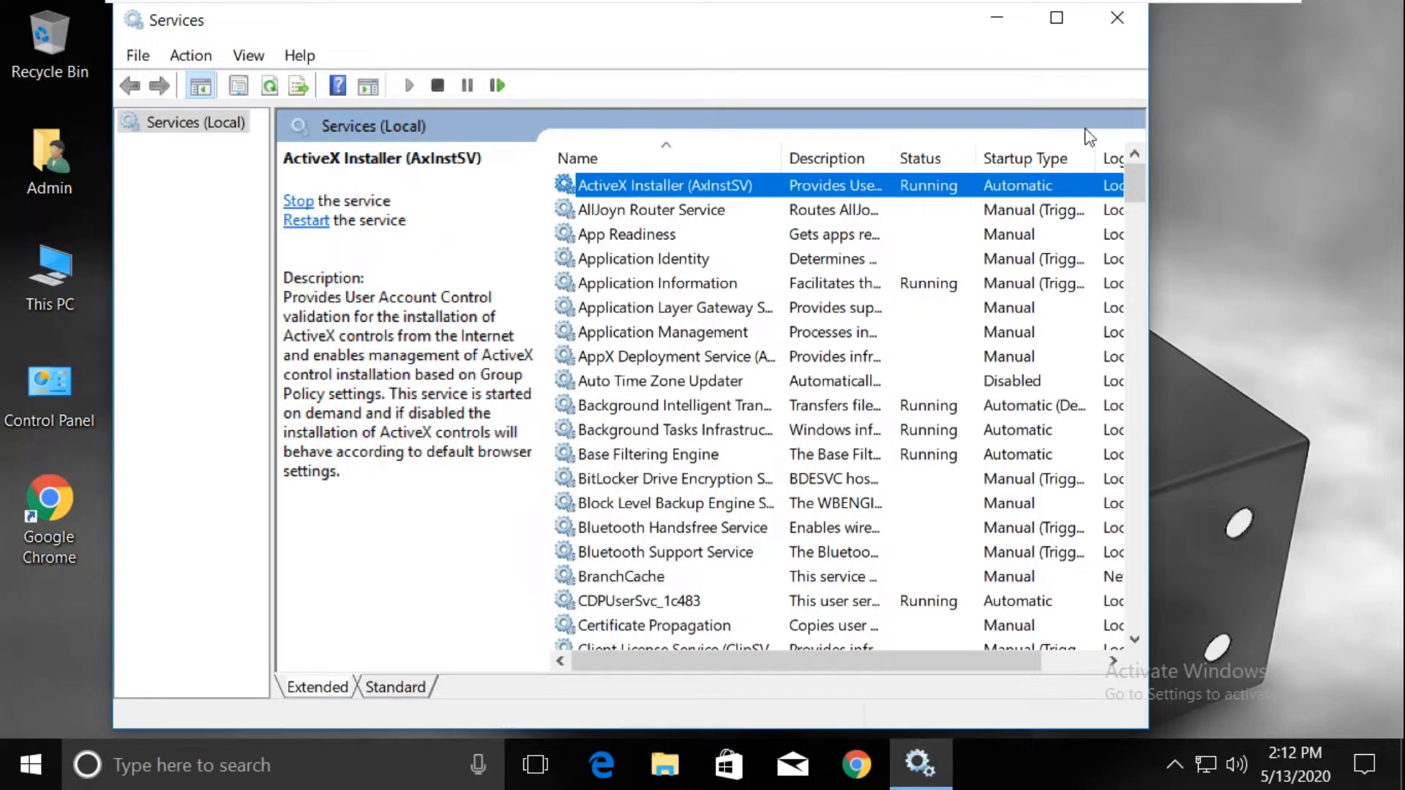
left_click(1117, 18)
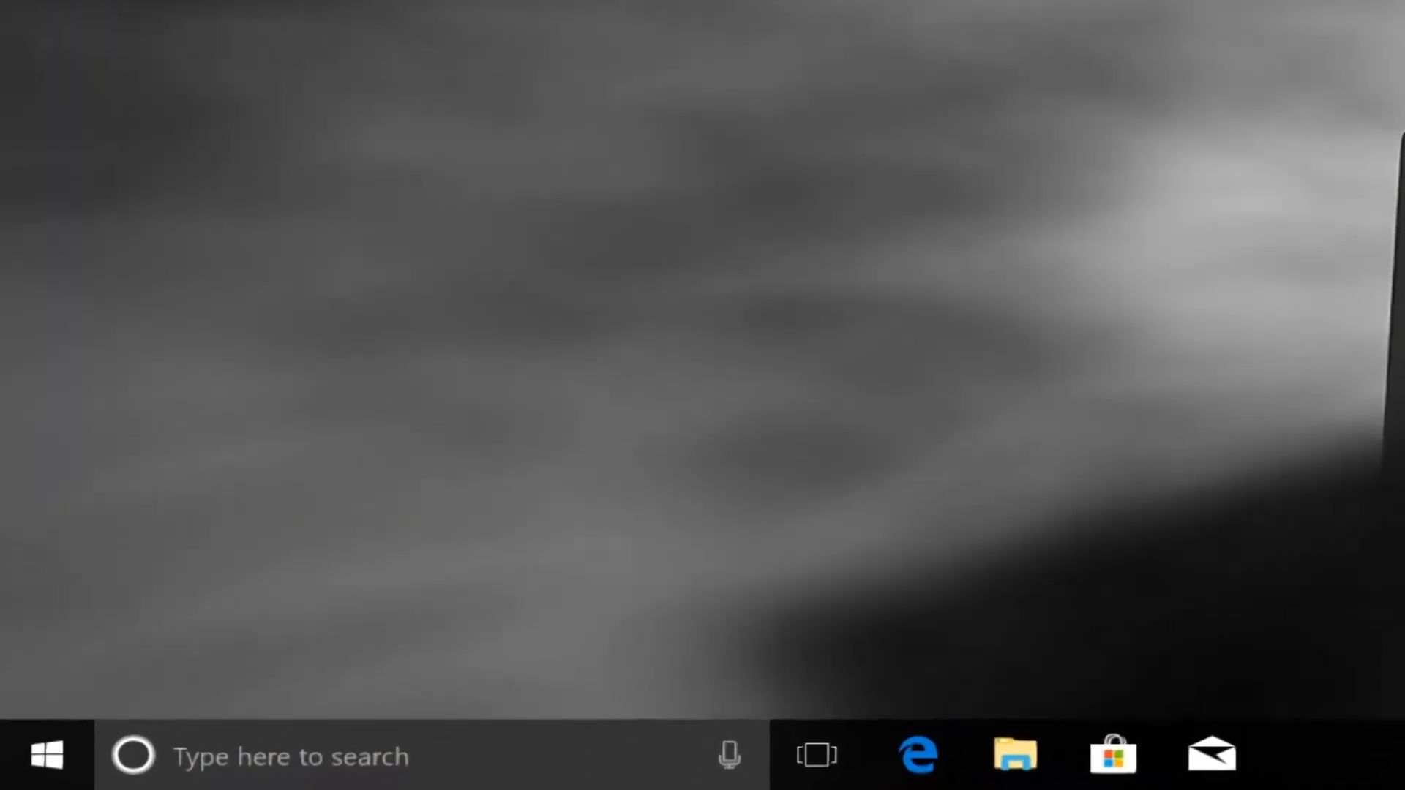
- Search 'cmd' and run Command Prompt as administrator, allowing the UAC prompt
type("cmd")
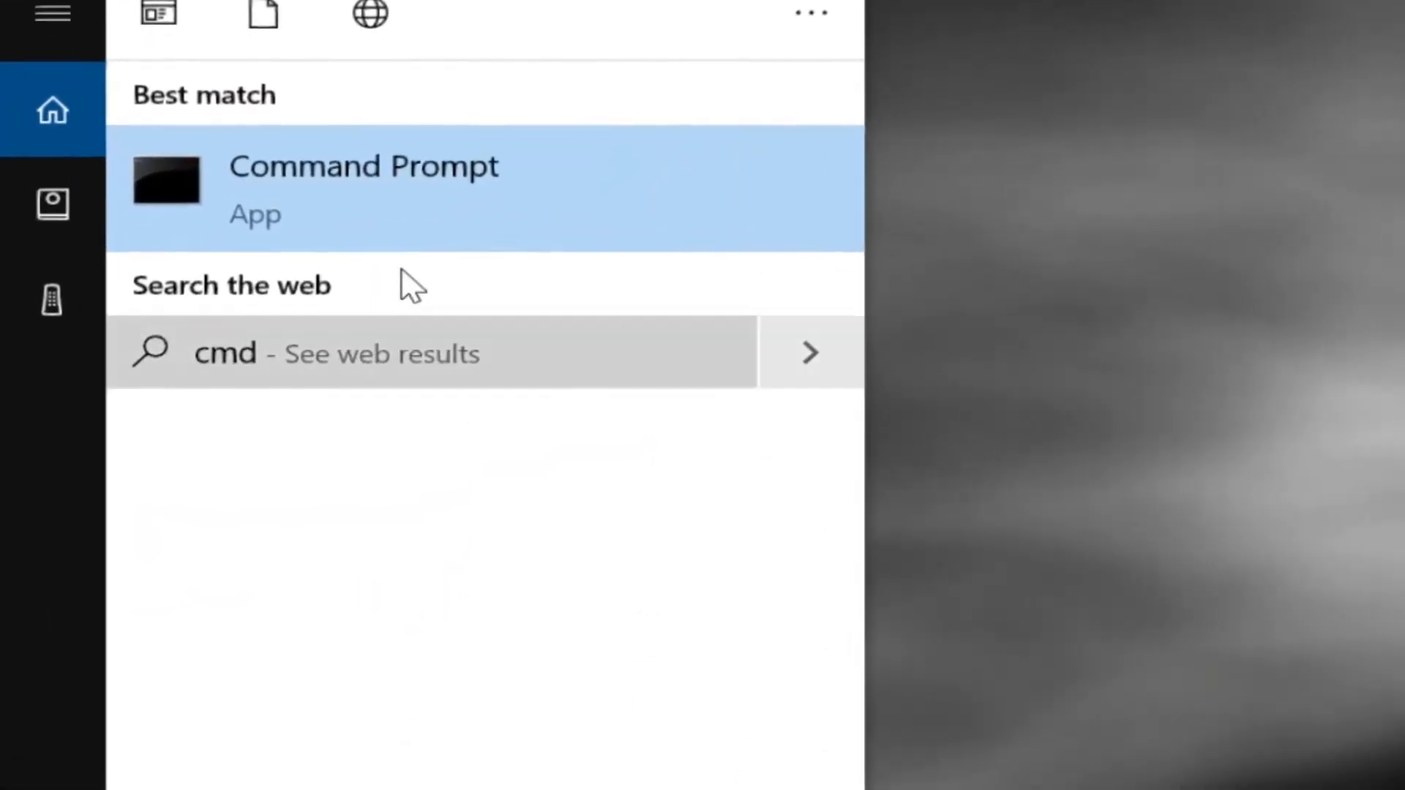
right_click(363, 186)
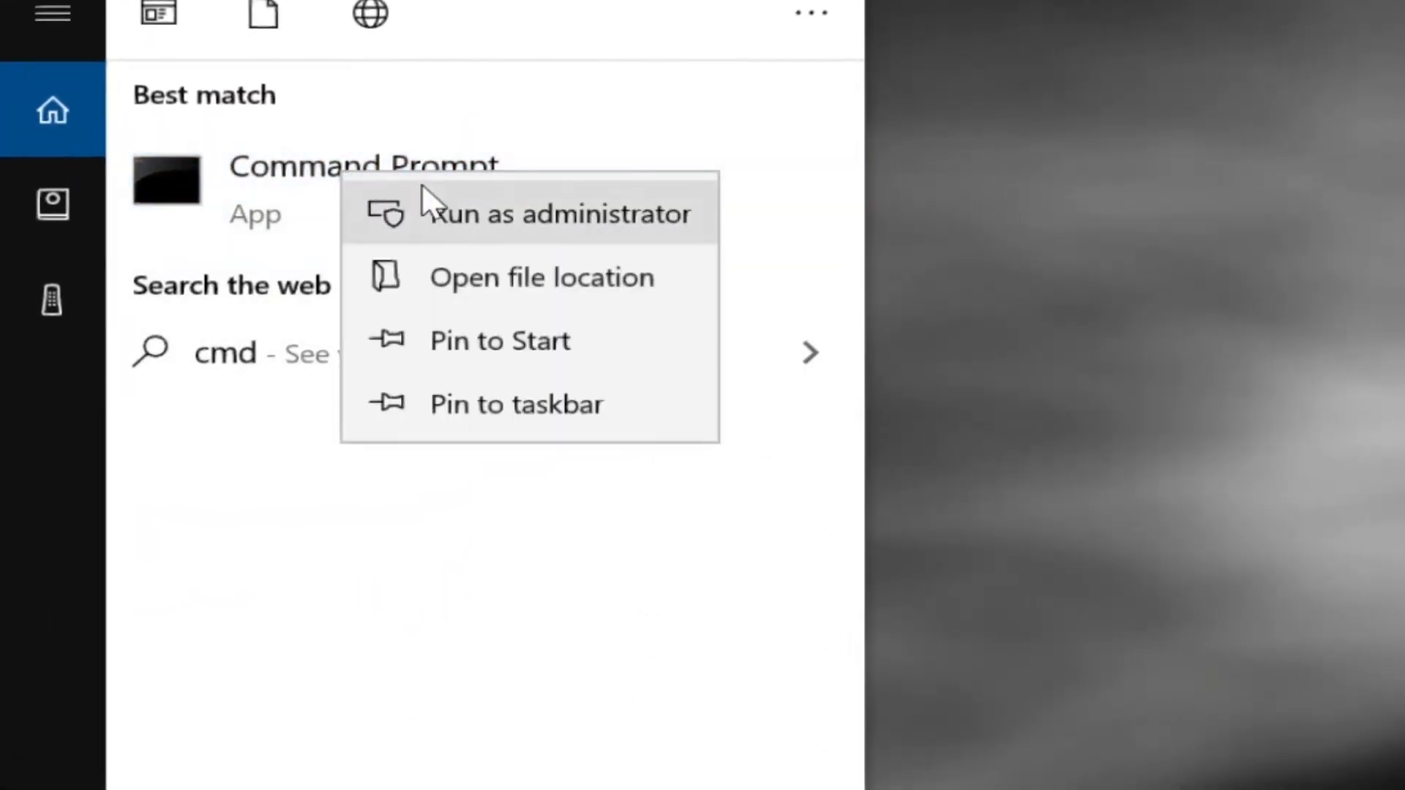
left_click(558, 213)
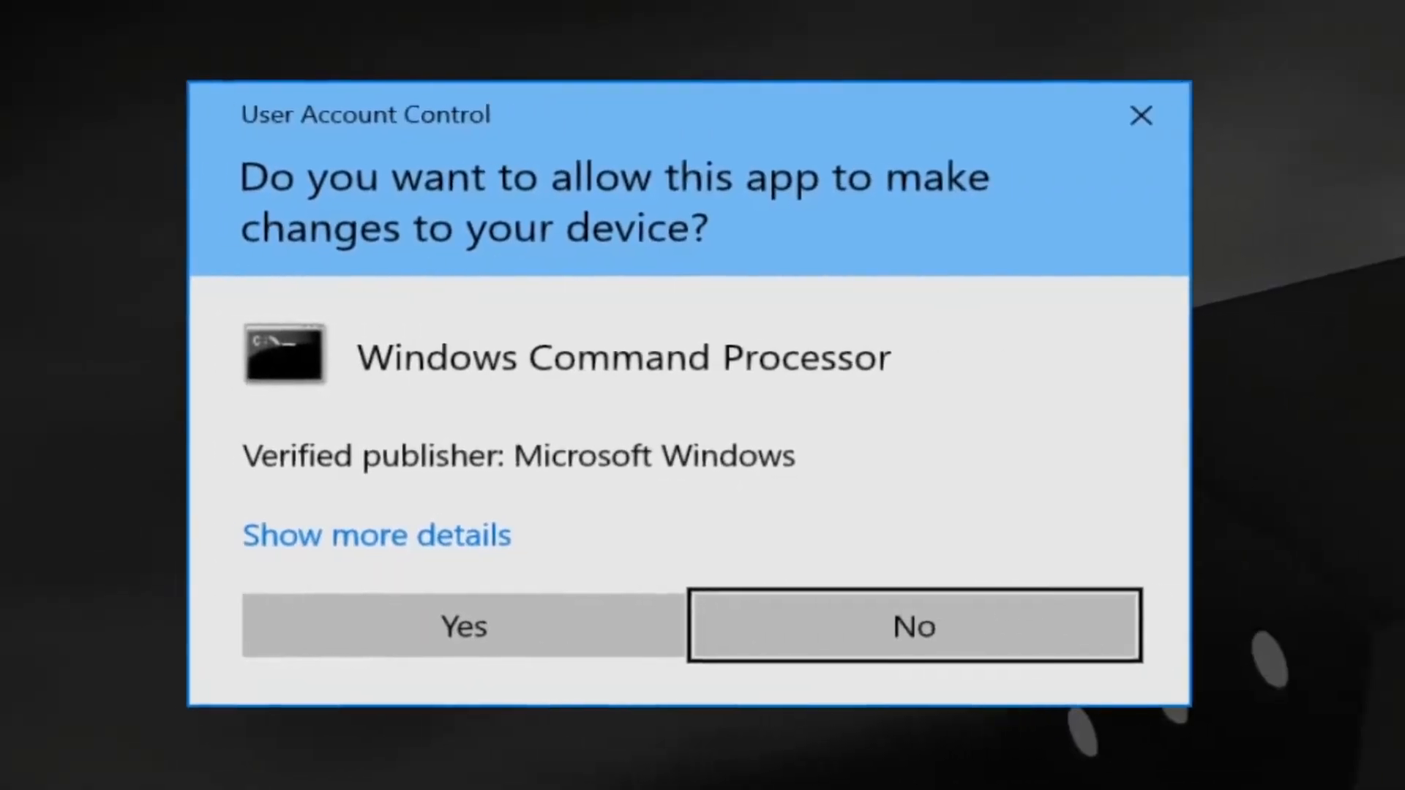
left_click(461, 625)
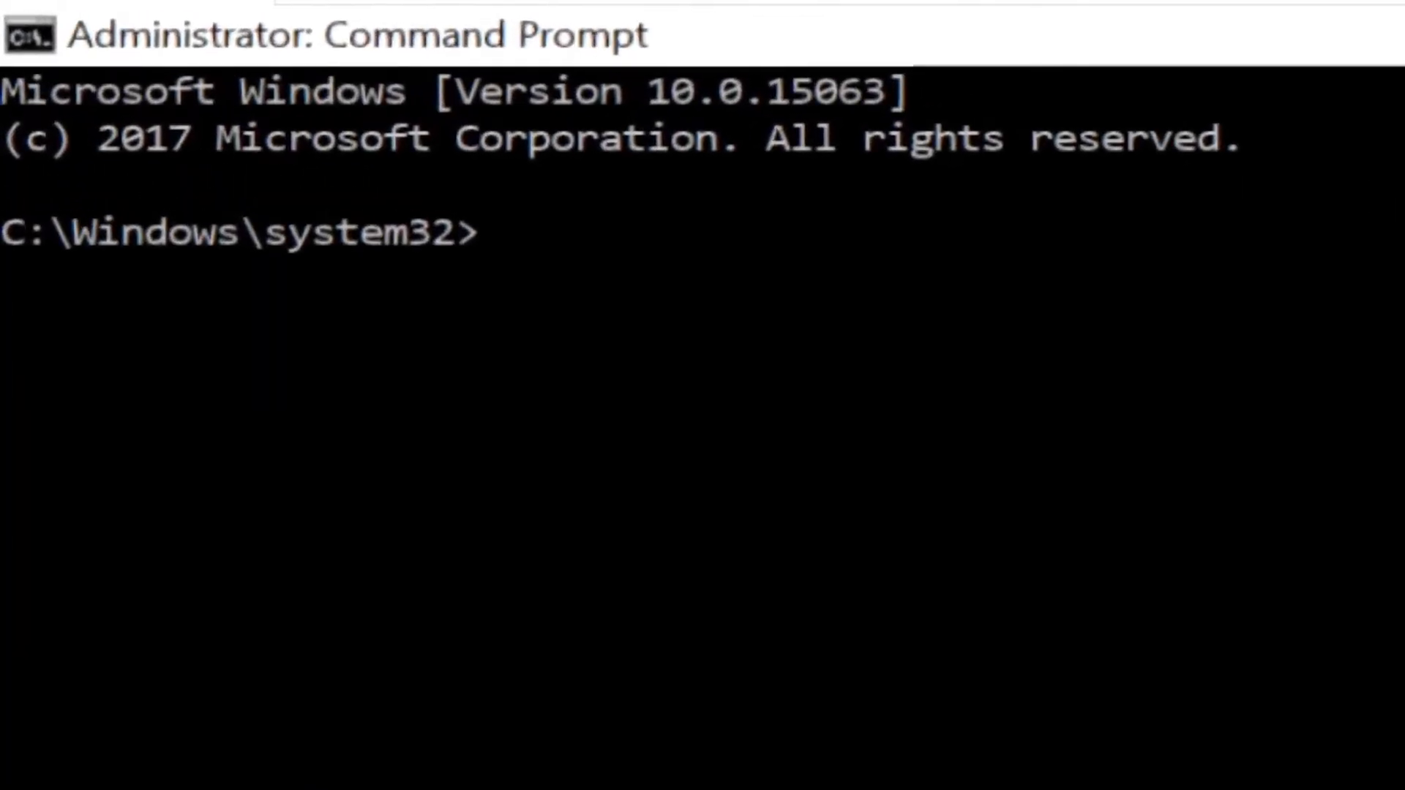
- Clear the elevated Command Prompt screen with cls
type("cls")
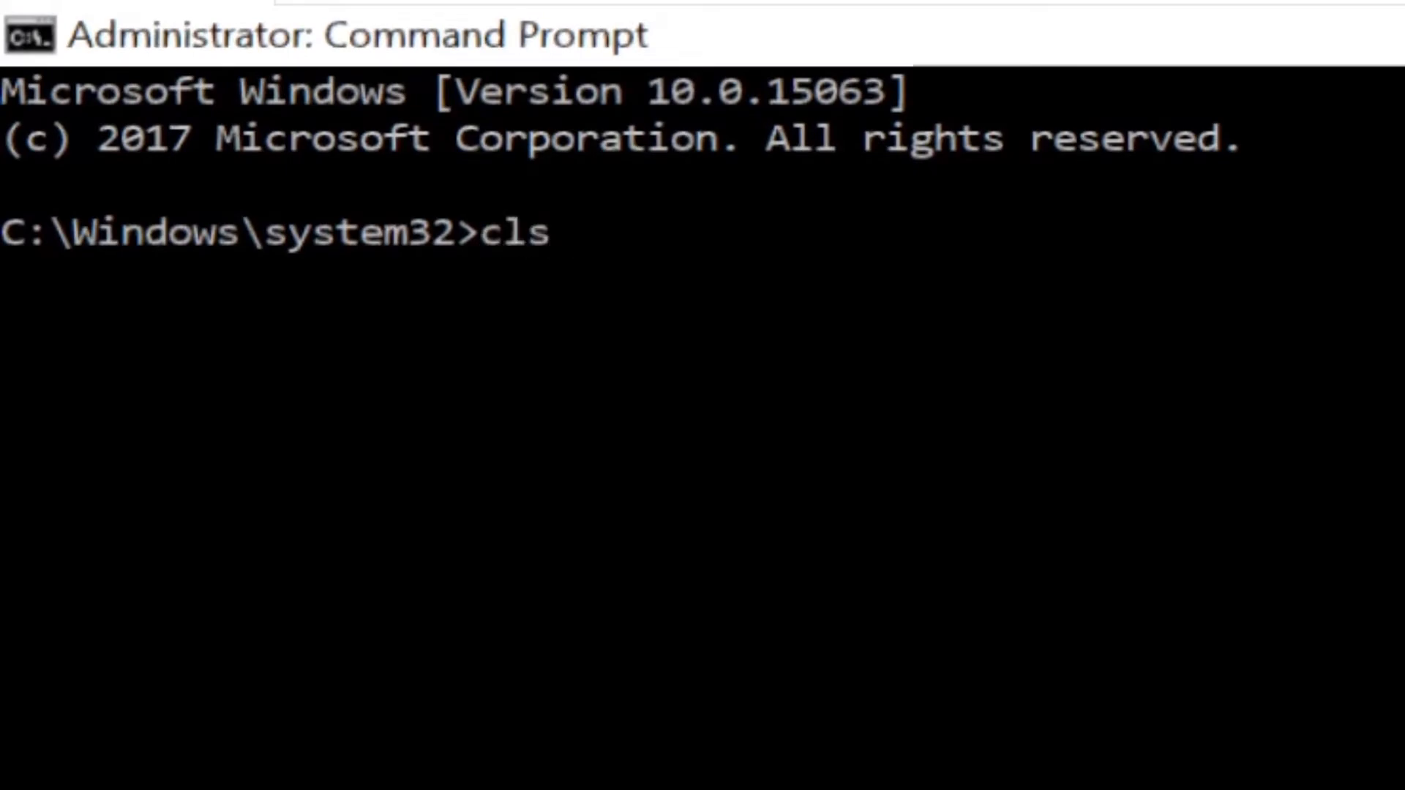
key("Enter")
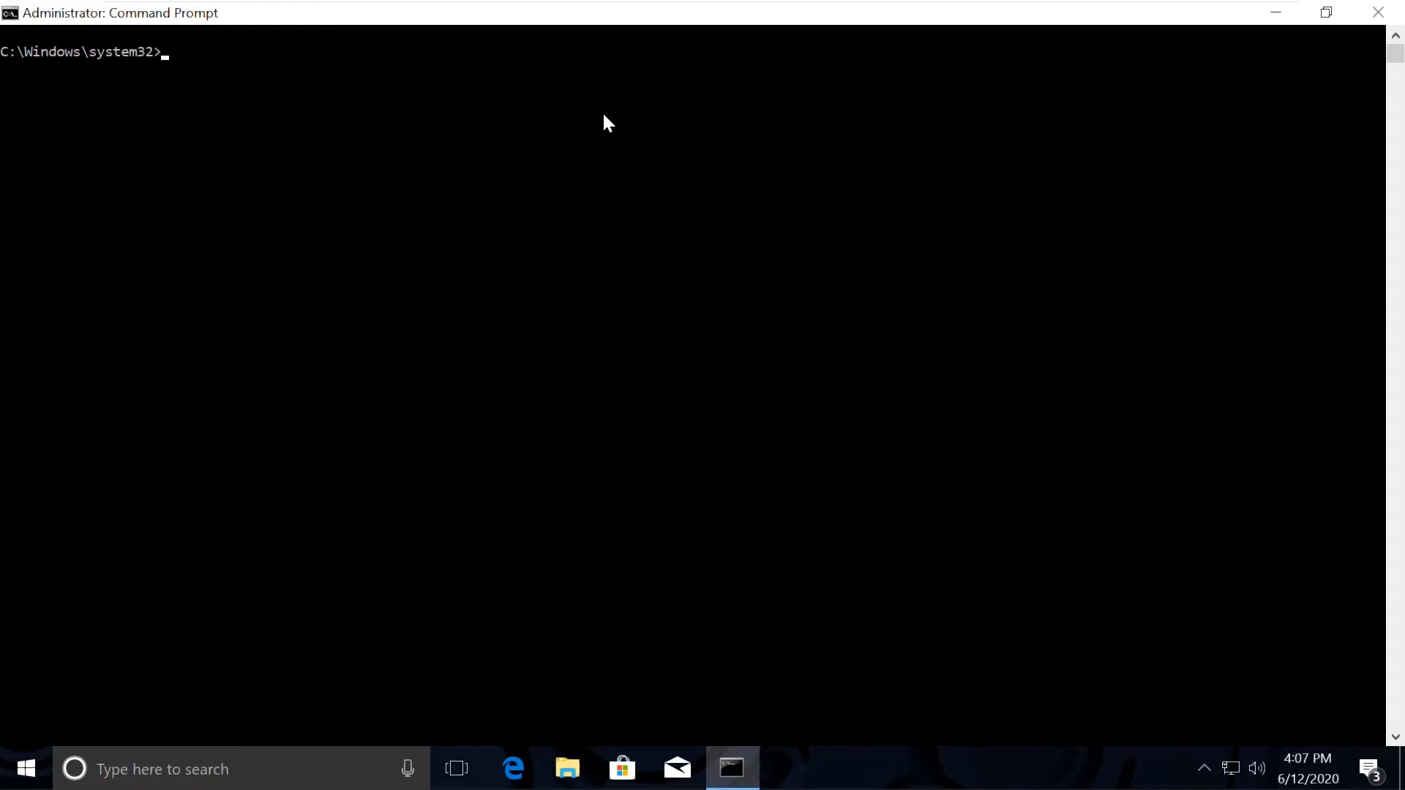
- Search 'chrome' from the taskbar and launch Google Chrome from Best match
left_click(161, 768)
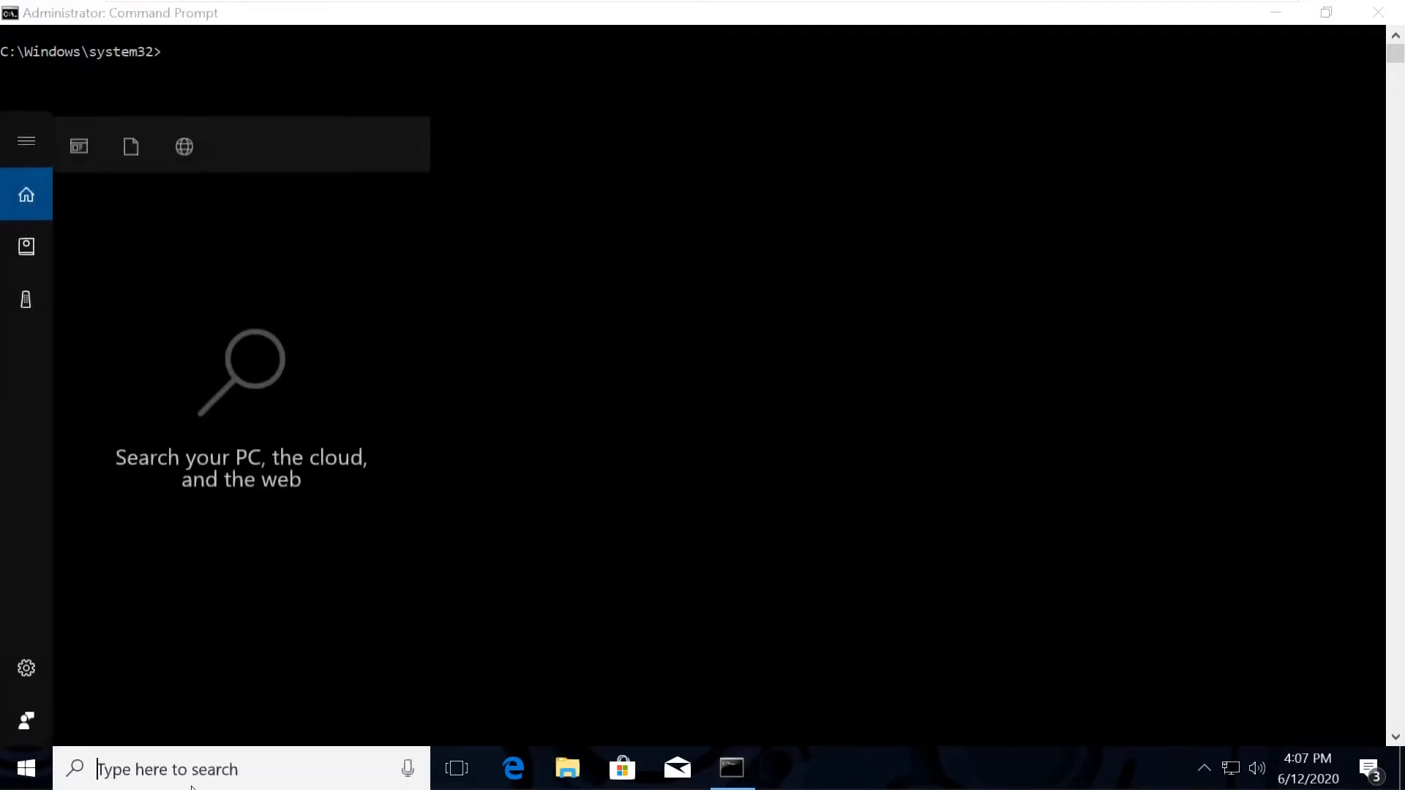
type("ch")
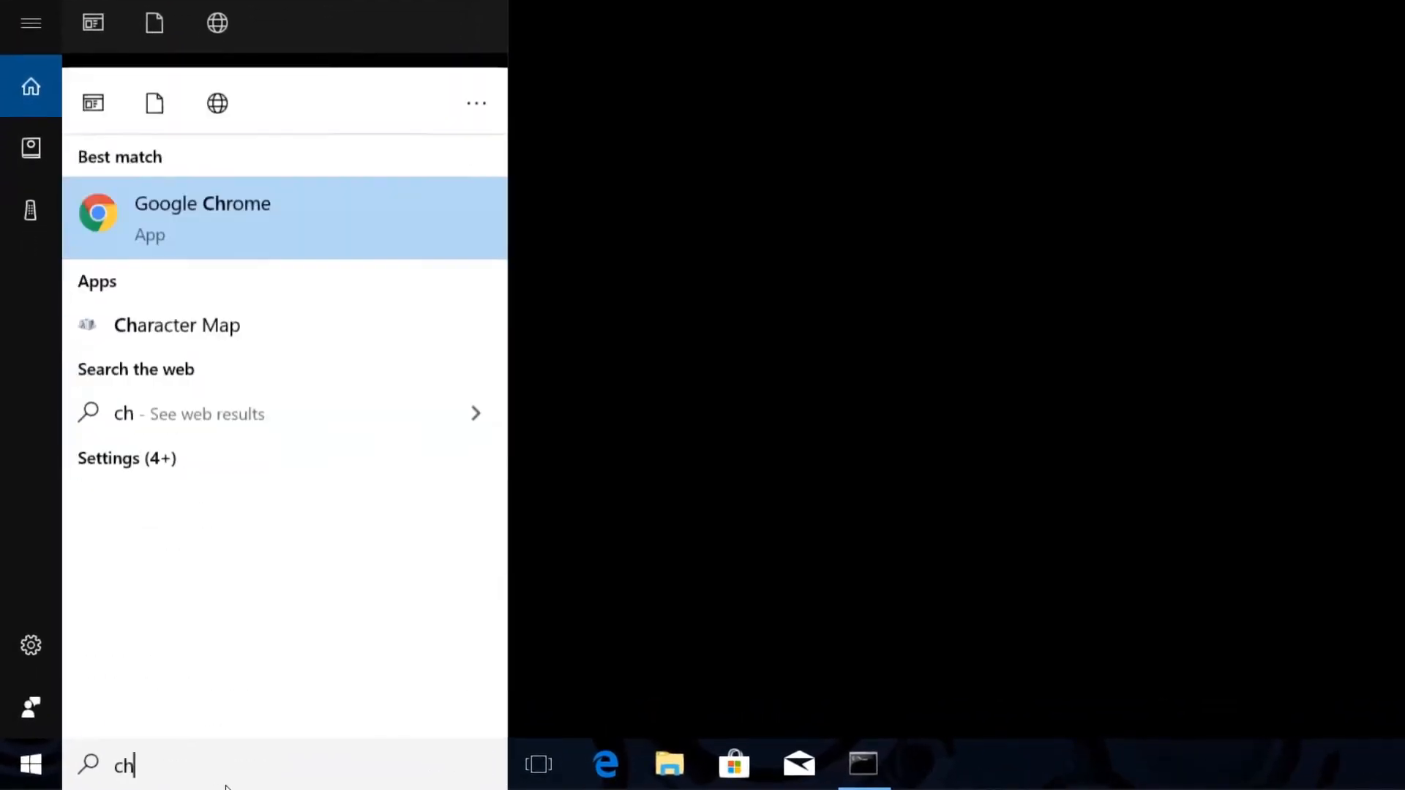
type("rome")
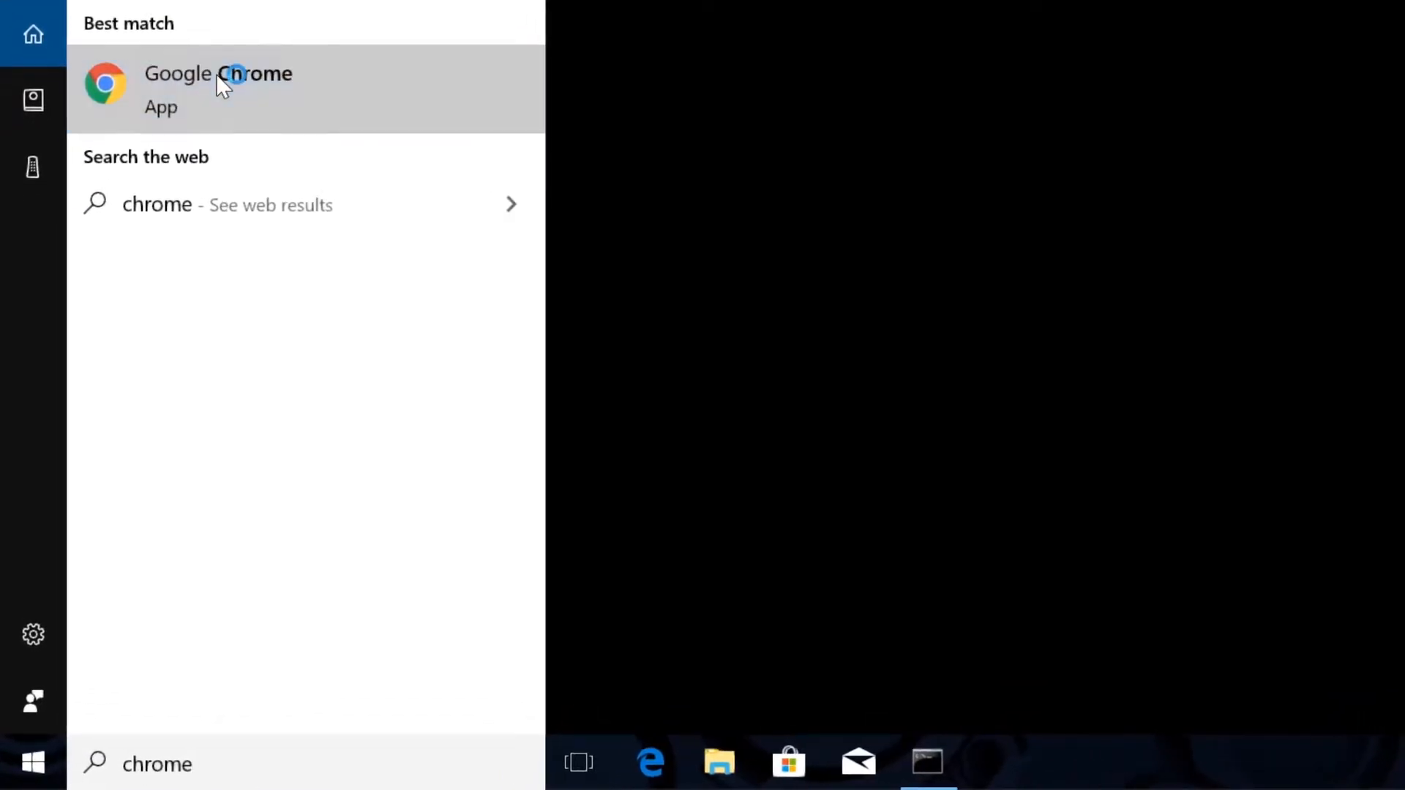
left_click(218, 89)
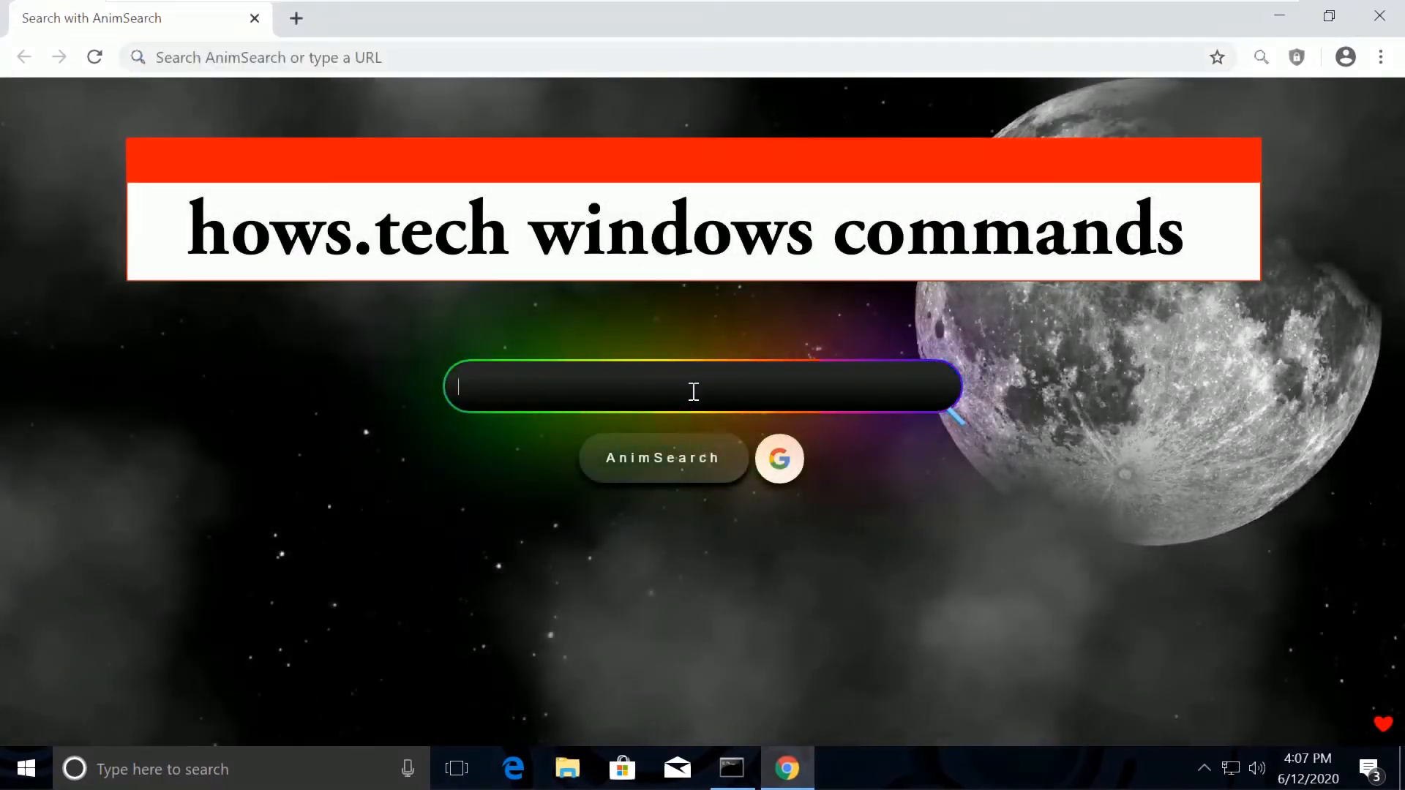
- Search 'hows.tech windows commands' in AnimSearch to reach the hows.tech Knowledge Base
type("hows")
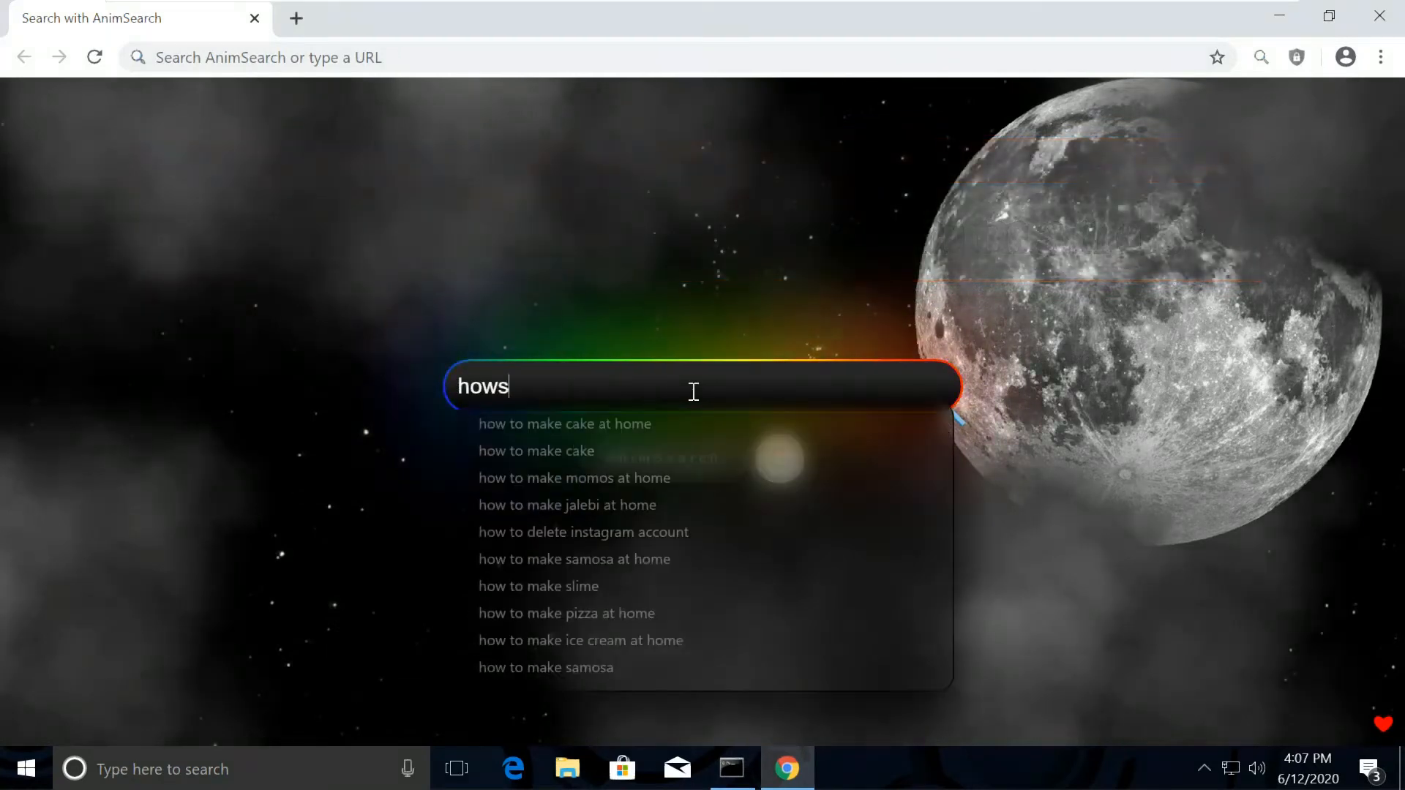
type(".t")
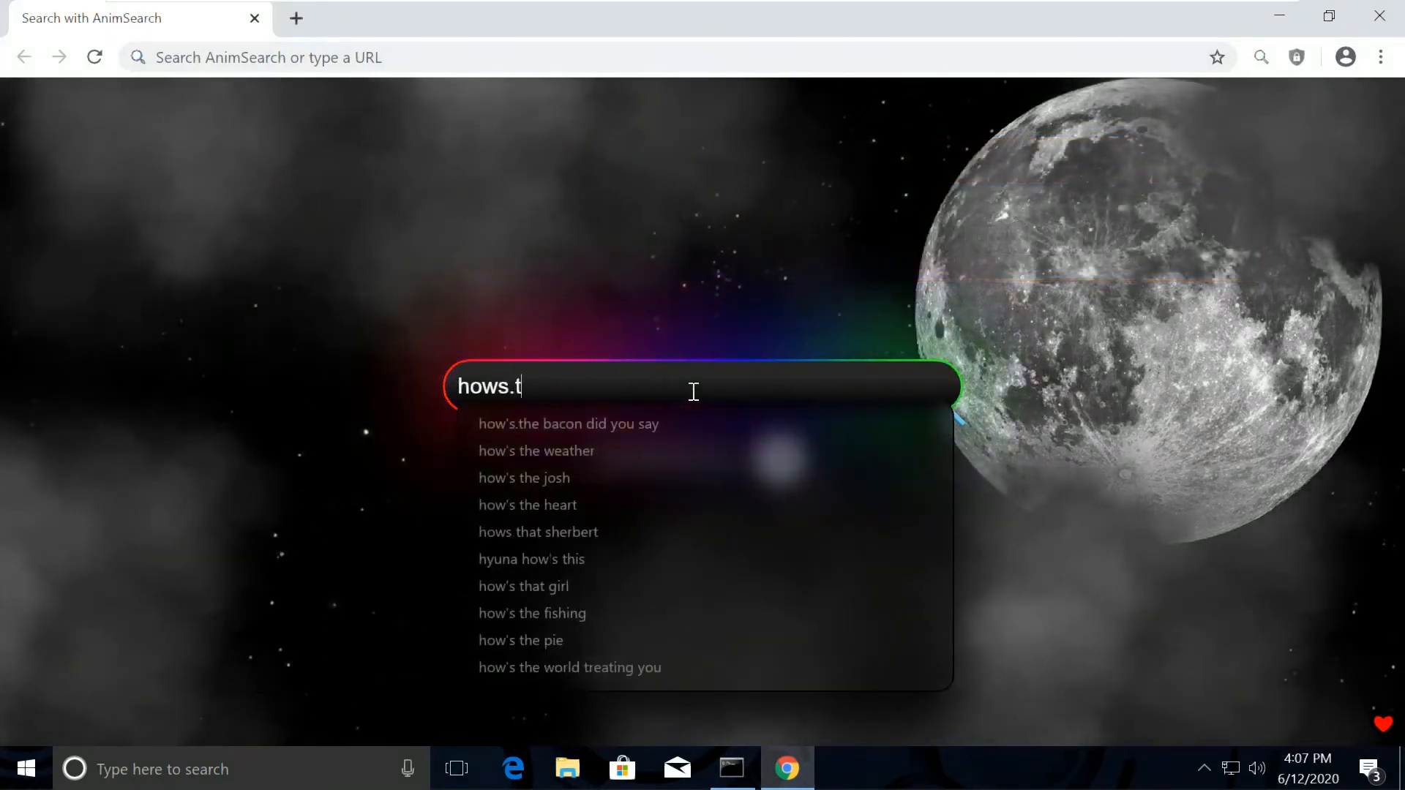
type("ech")
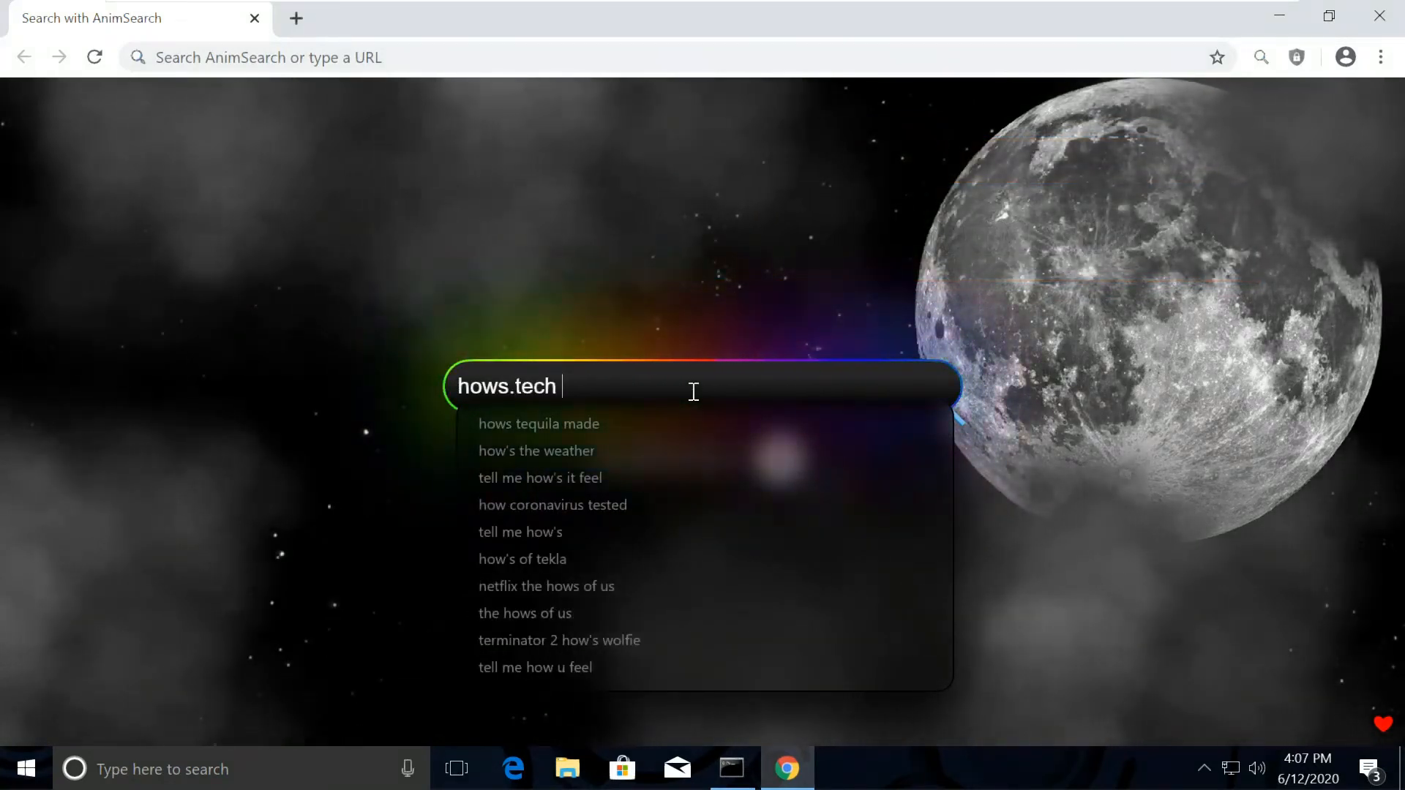
type("windows")
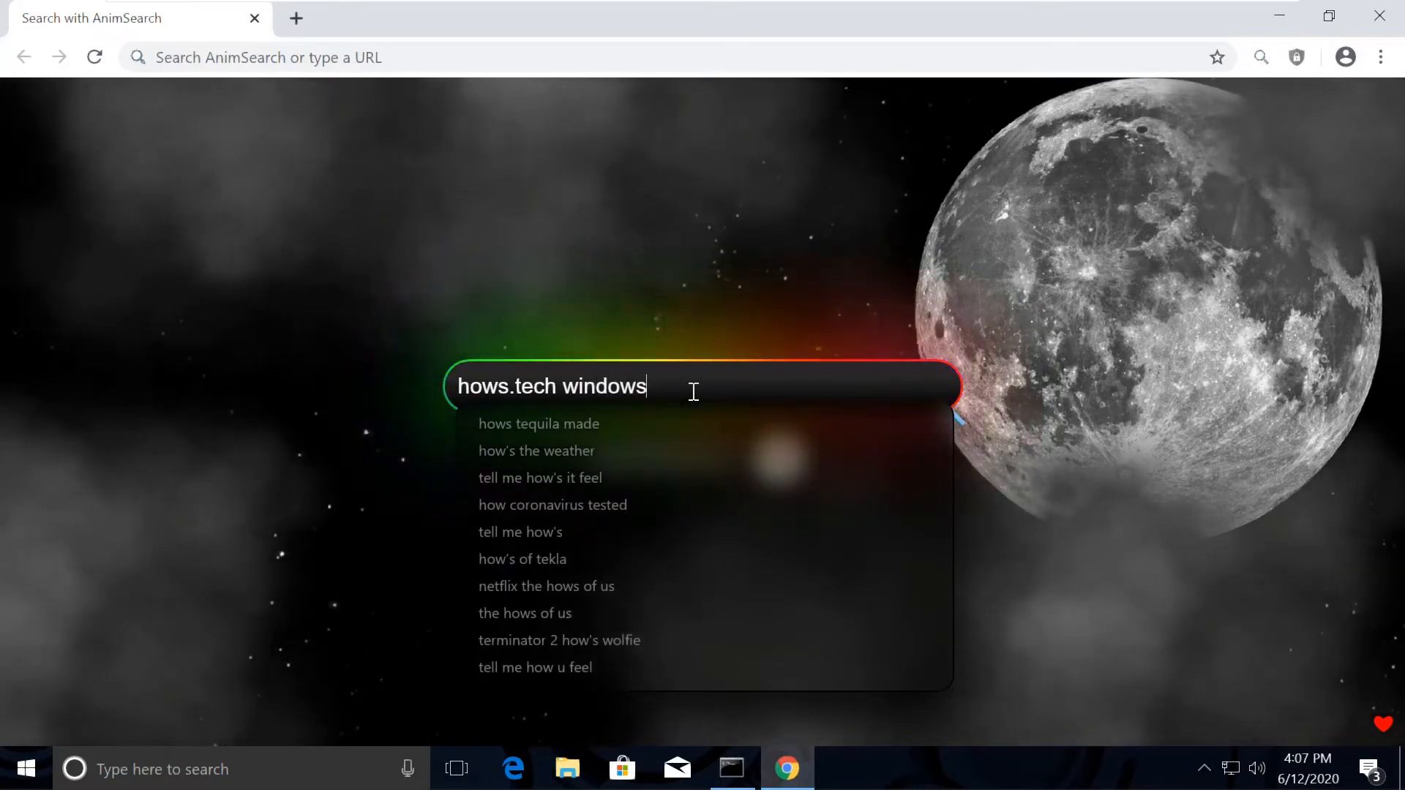
type("commands")
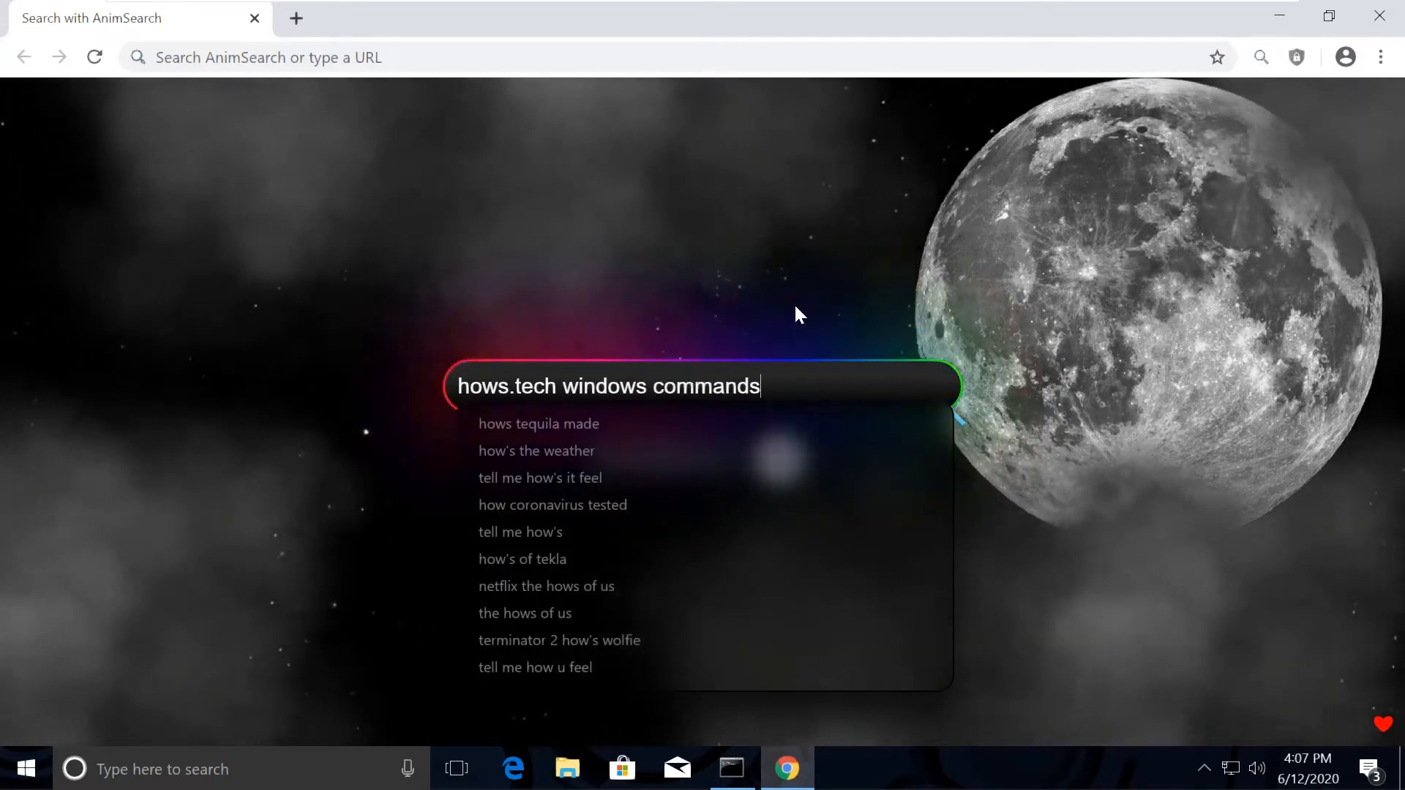
mouse_move(887, 258)
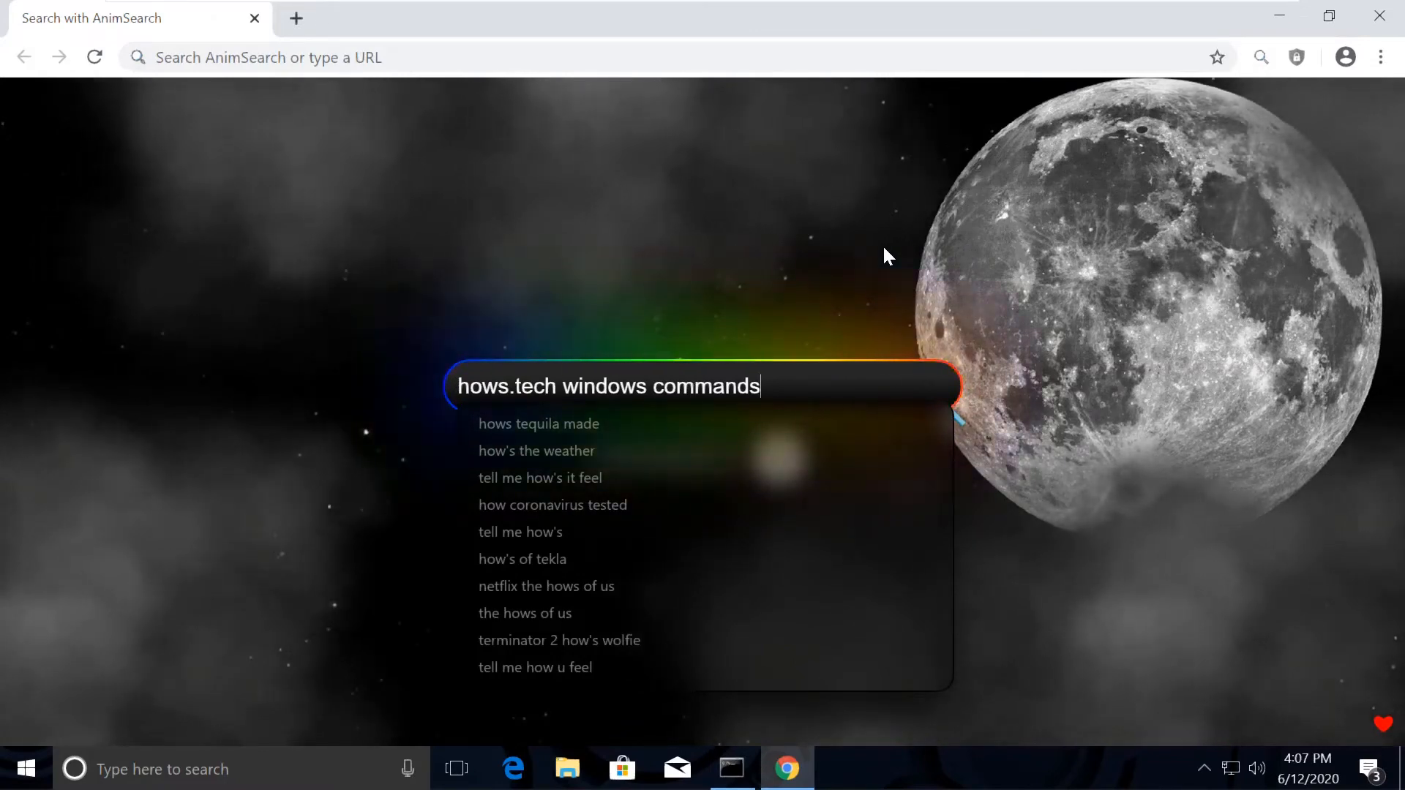
key("Enter")
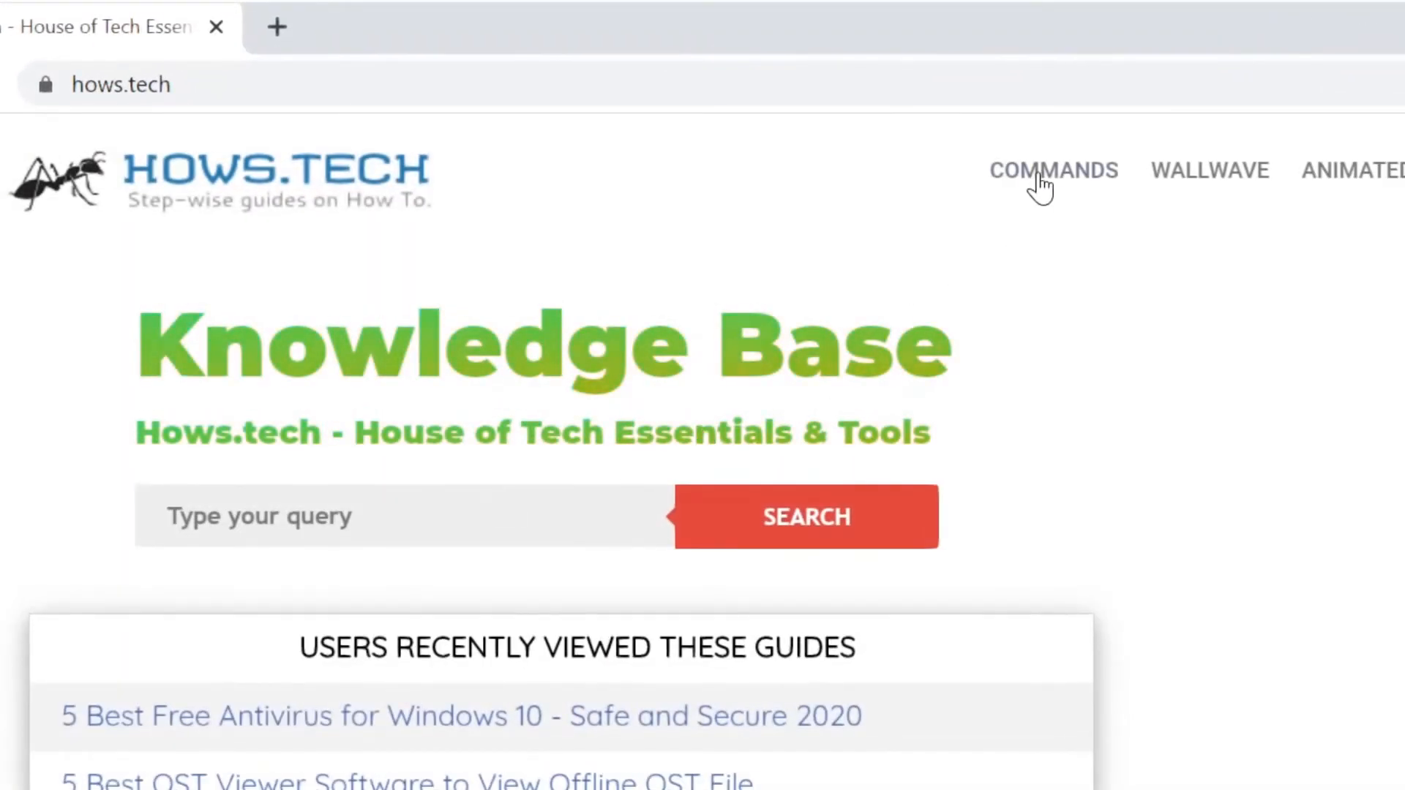
- Browse the Important Windows Commands guide via COMMANDS, then return to the admin Command Prompt
left_click(1054, 170)
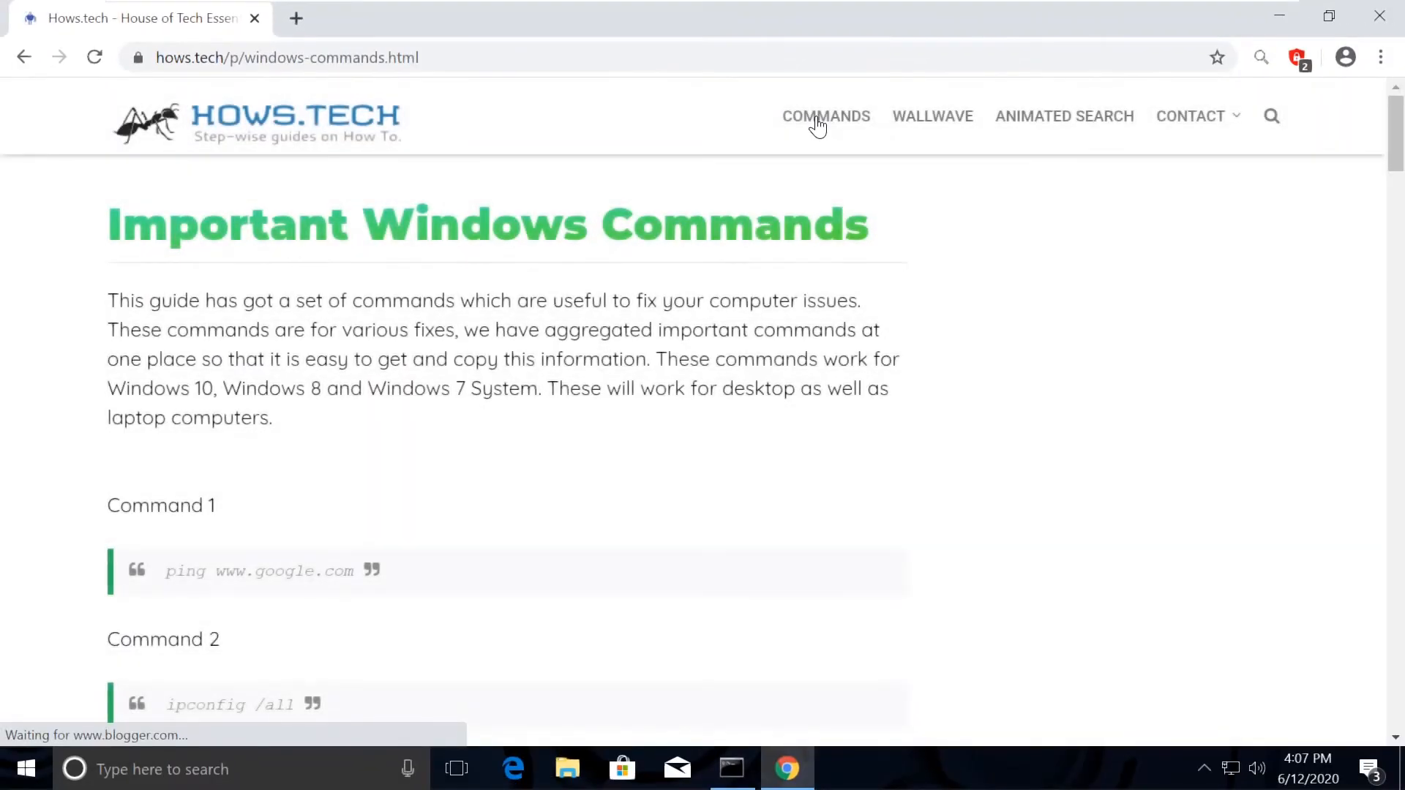
scroll("down", 3)
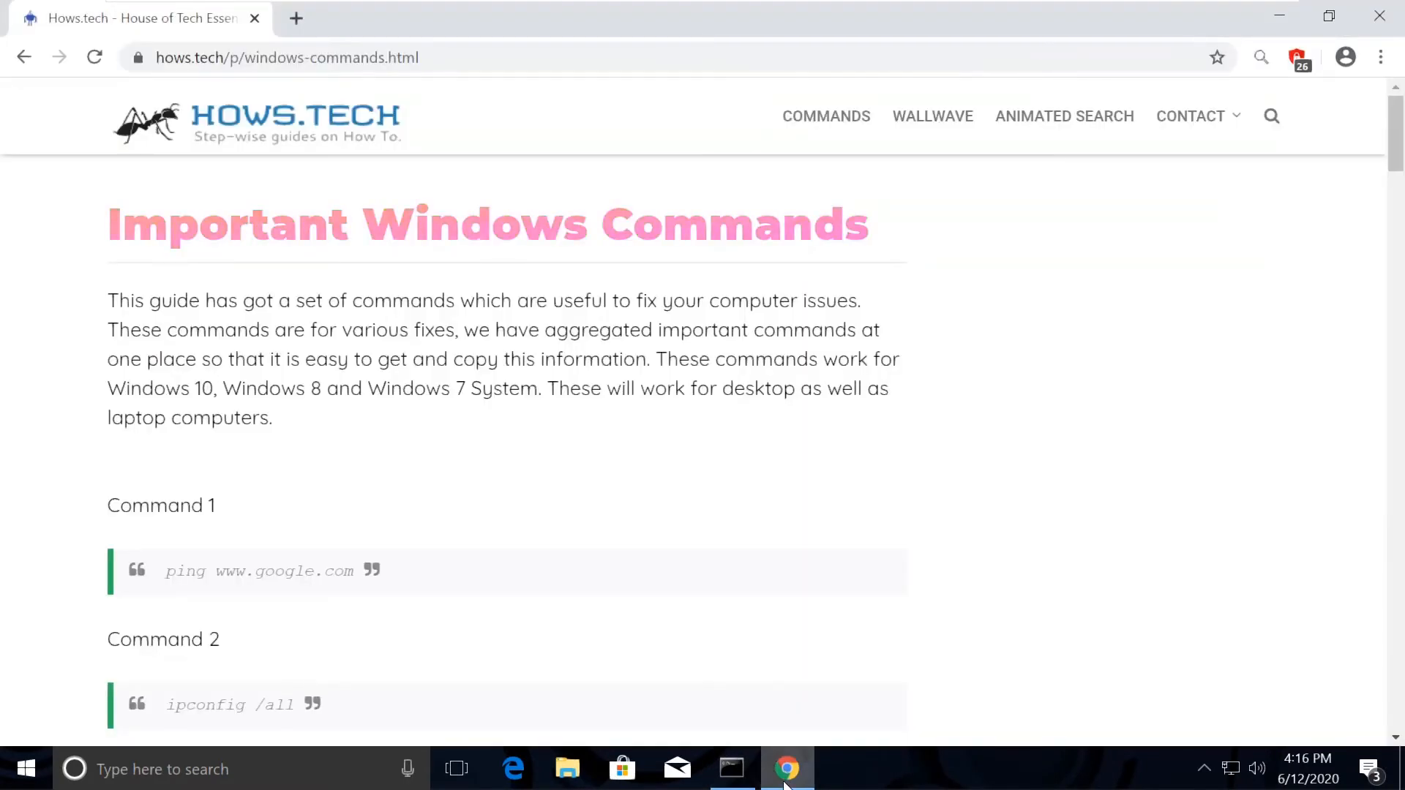
scroll("down", 3)
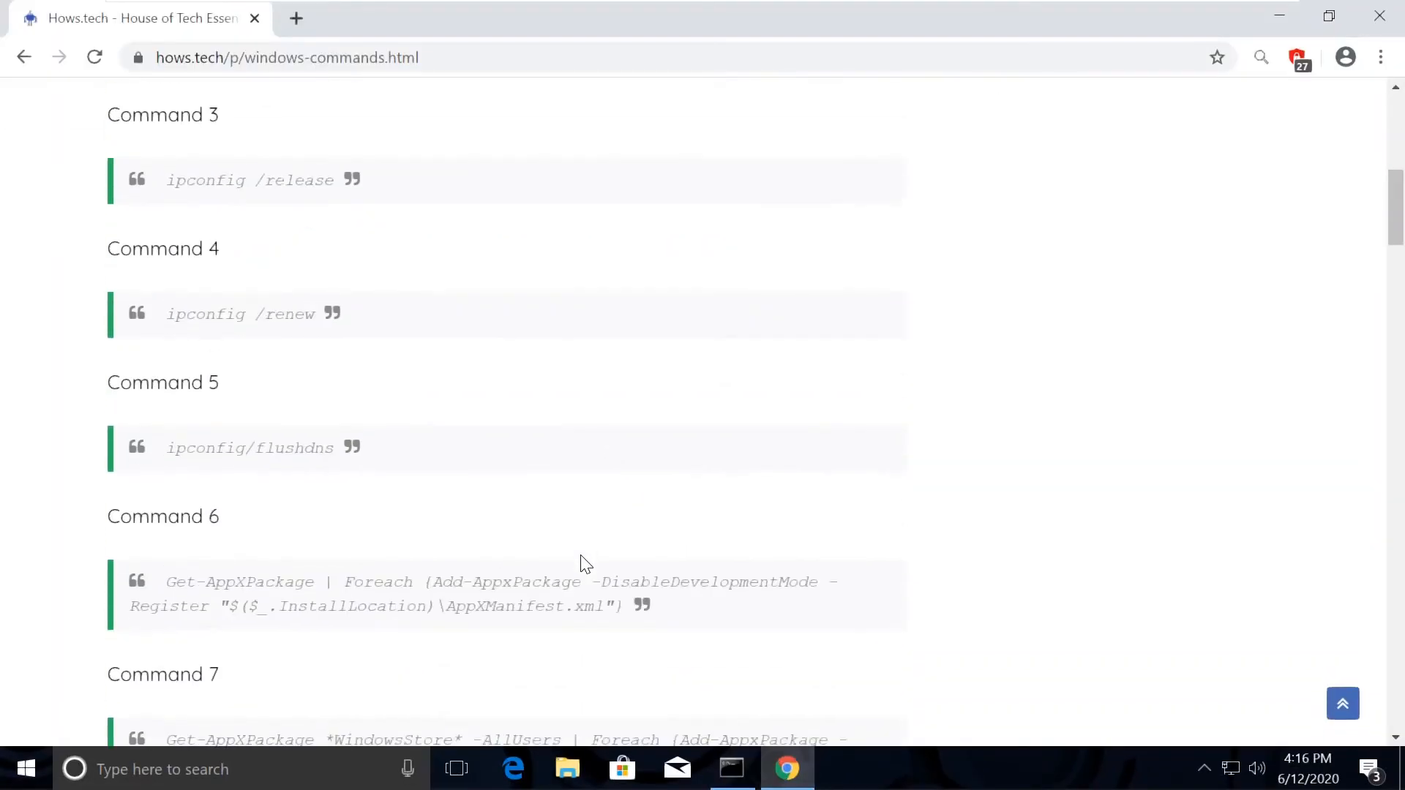
scroll("down", 3)
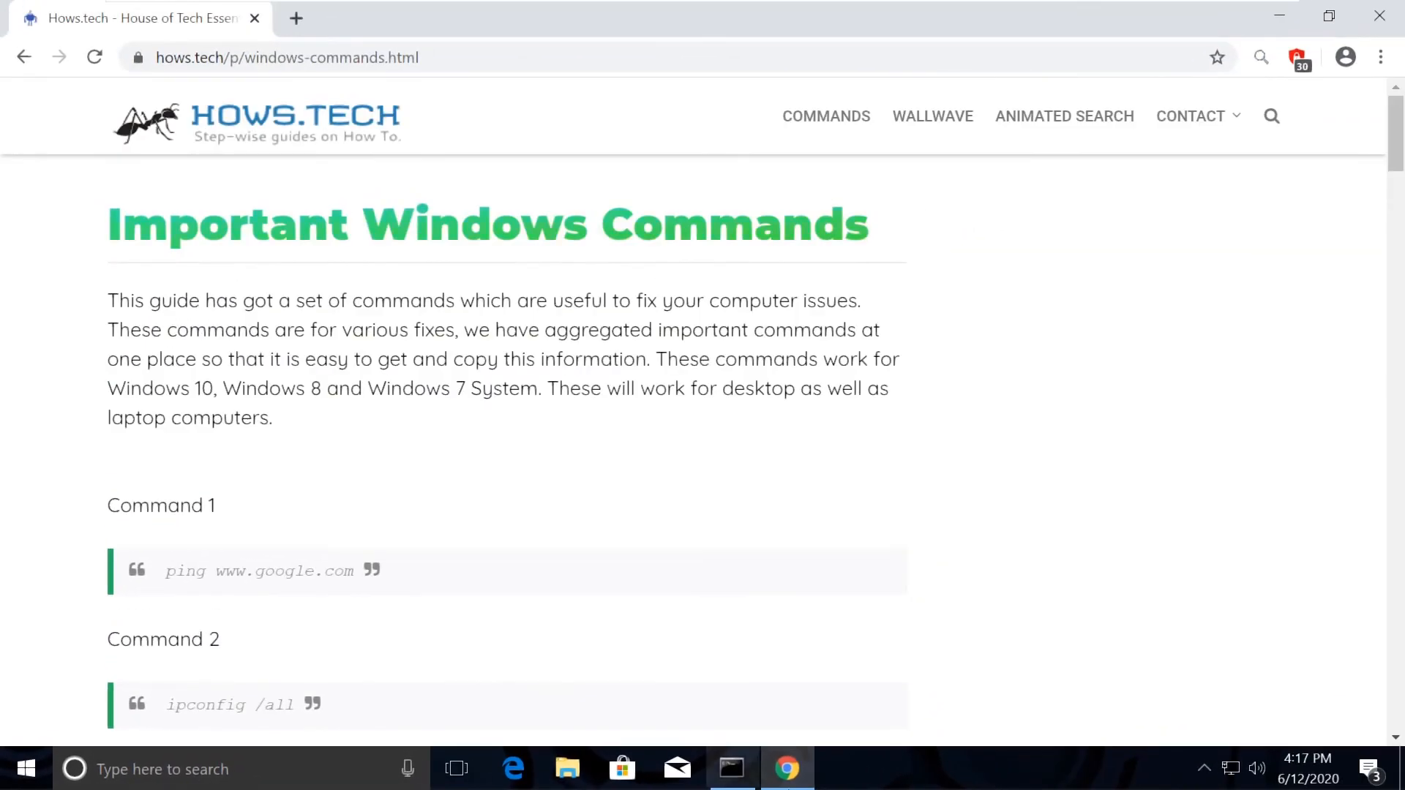
left_click(730, 769)
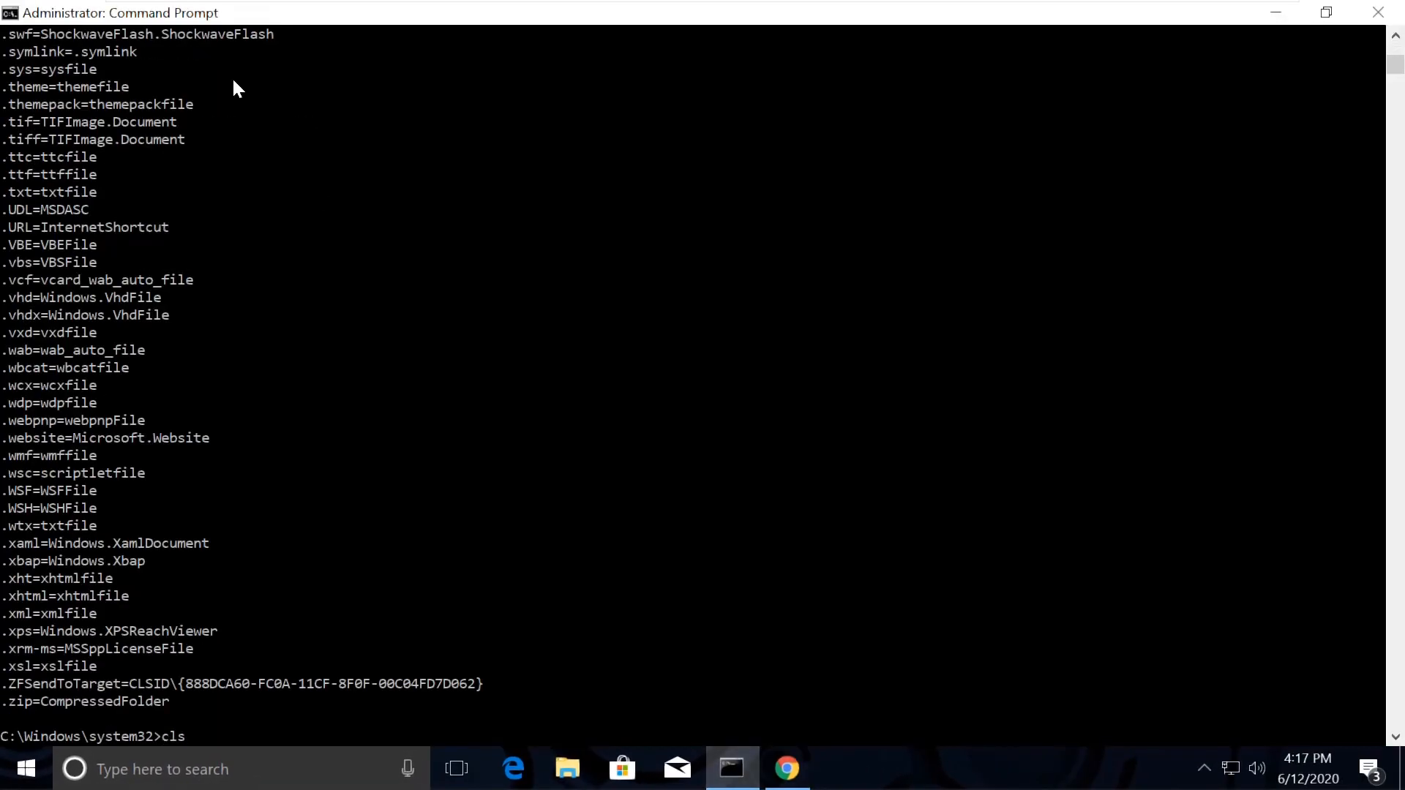
left_click(786, 769)
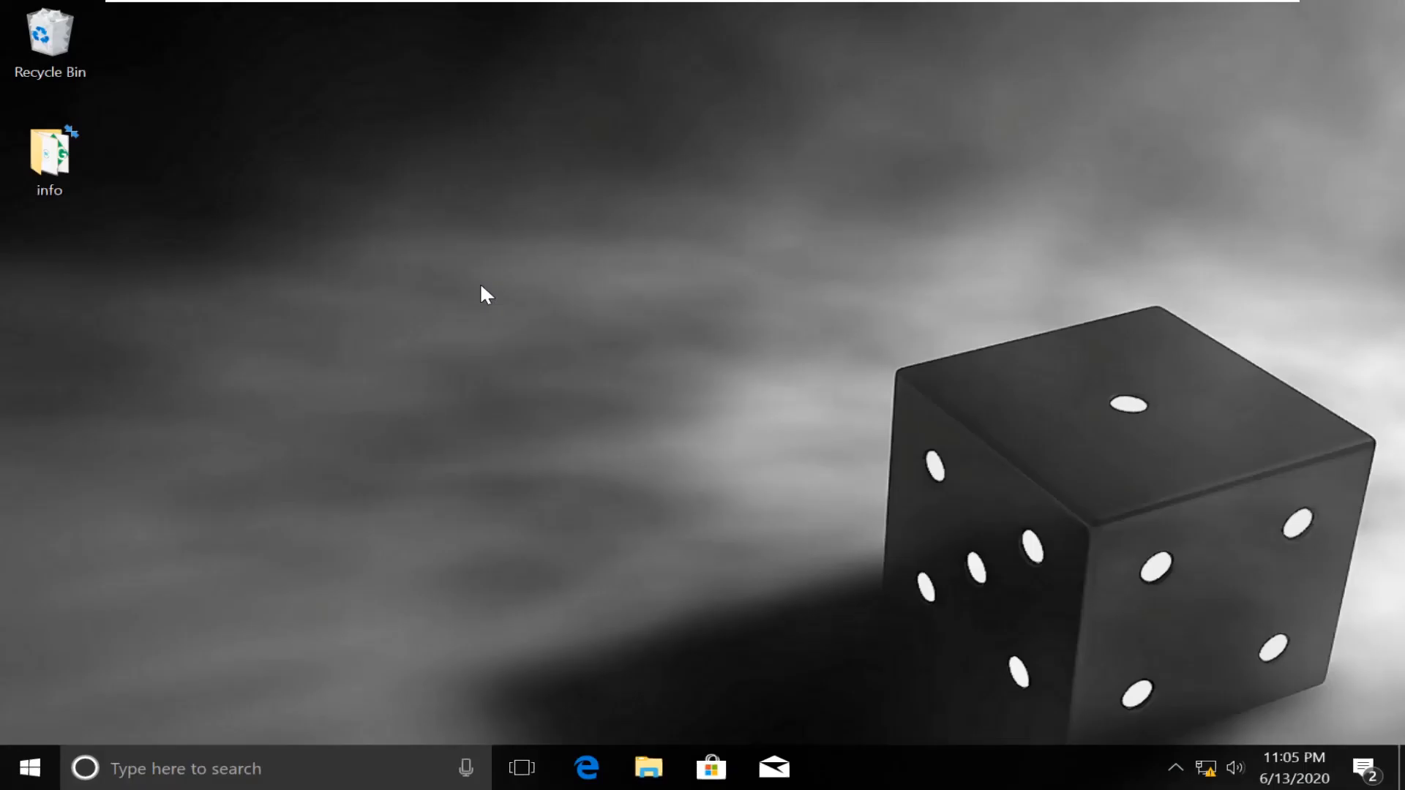
mouse_move(546, 186)
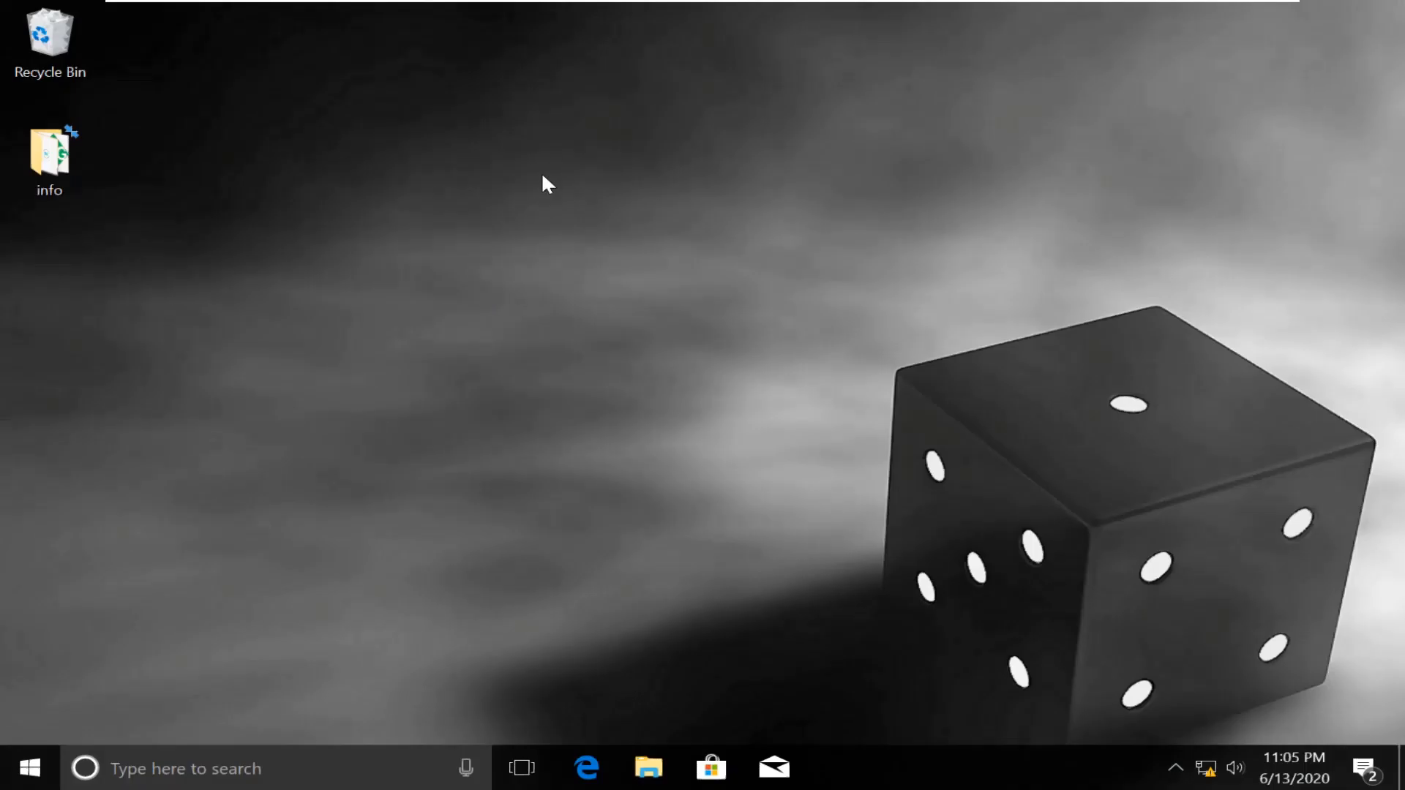